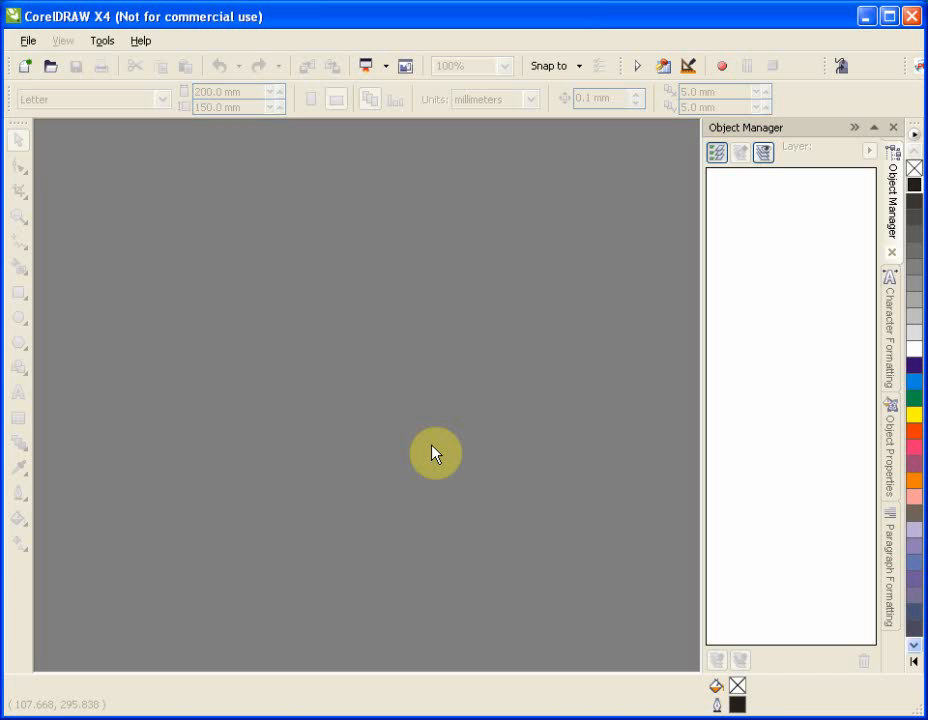
mouse_move(385, 443)
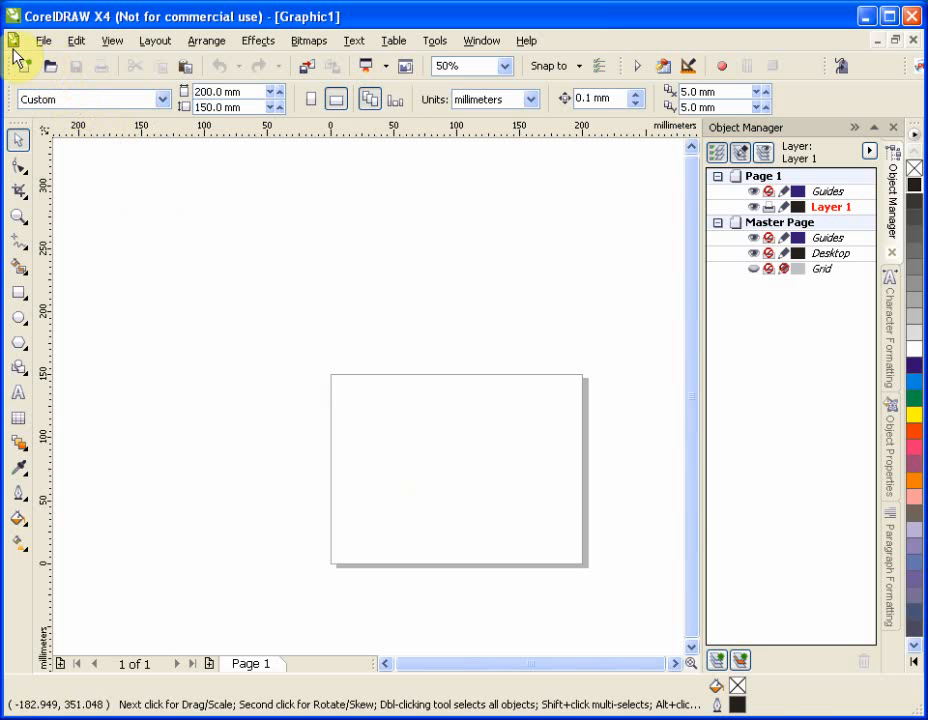
Step: Import the FREE011 JPEG pattern from the Scrollsaw Patterns folder
left_click(43, 40)
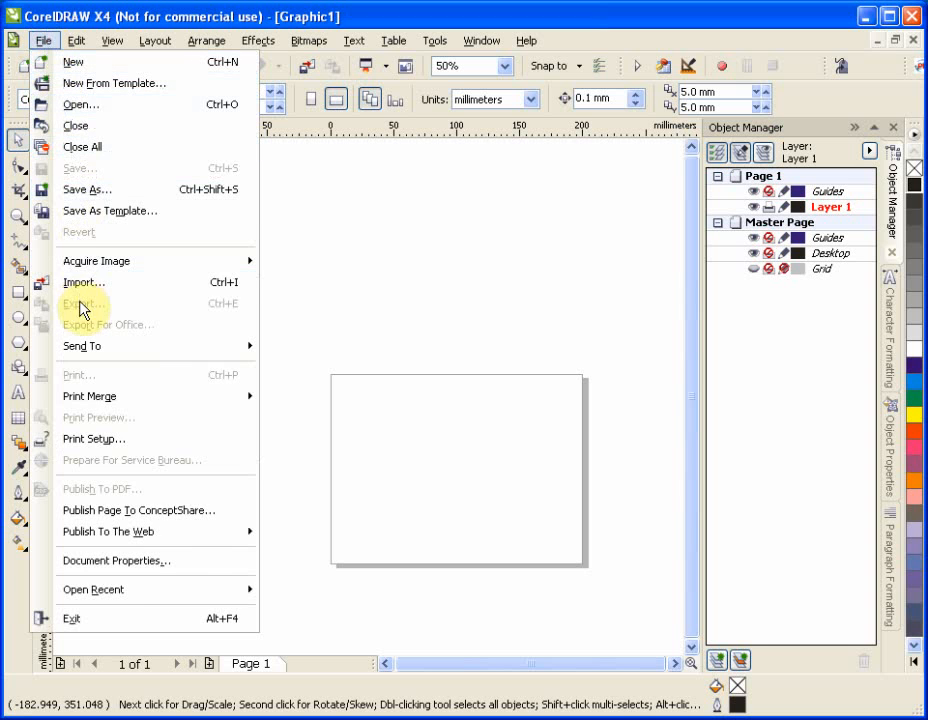
left_click(84, 282)
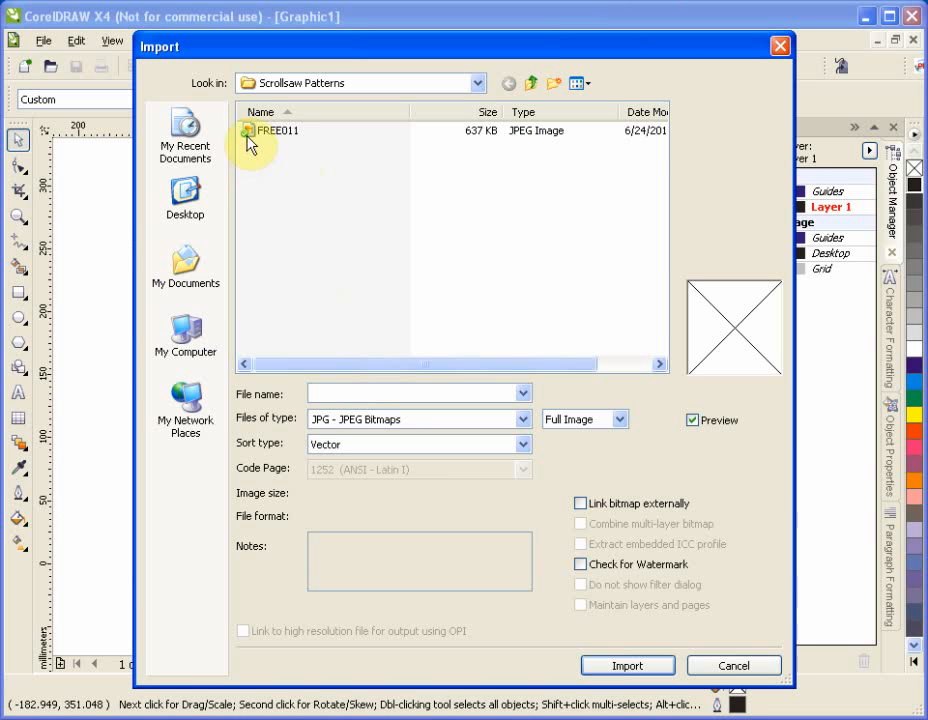
left_click(278, 130)
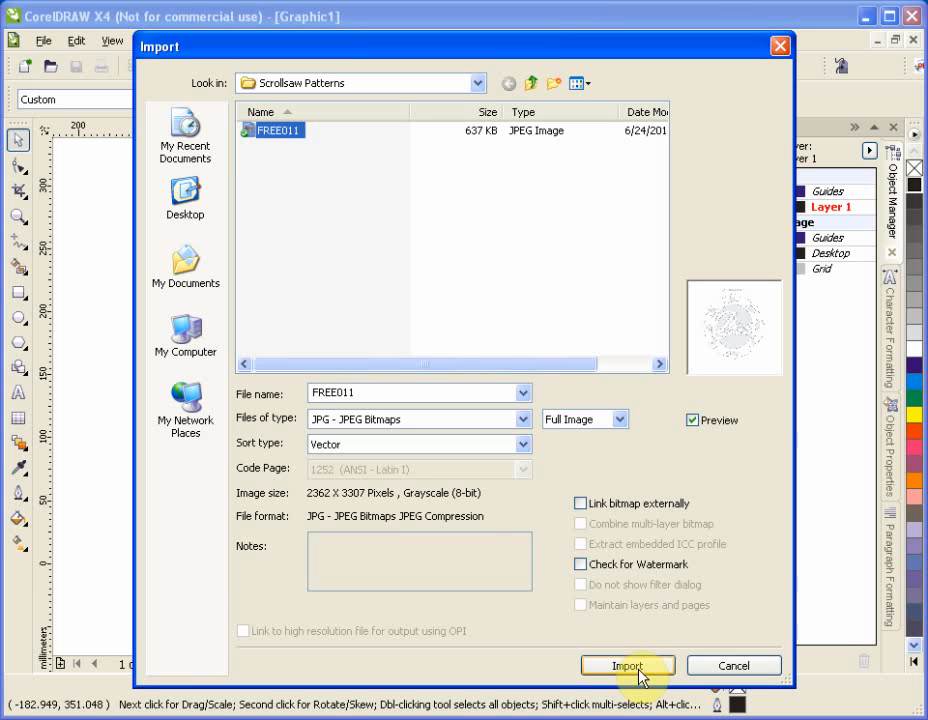
left_click(628, 665)
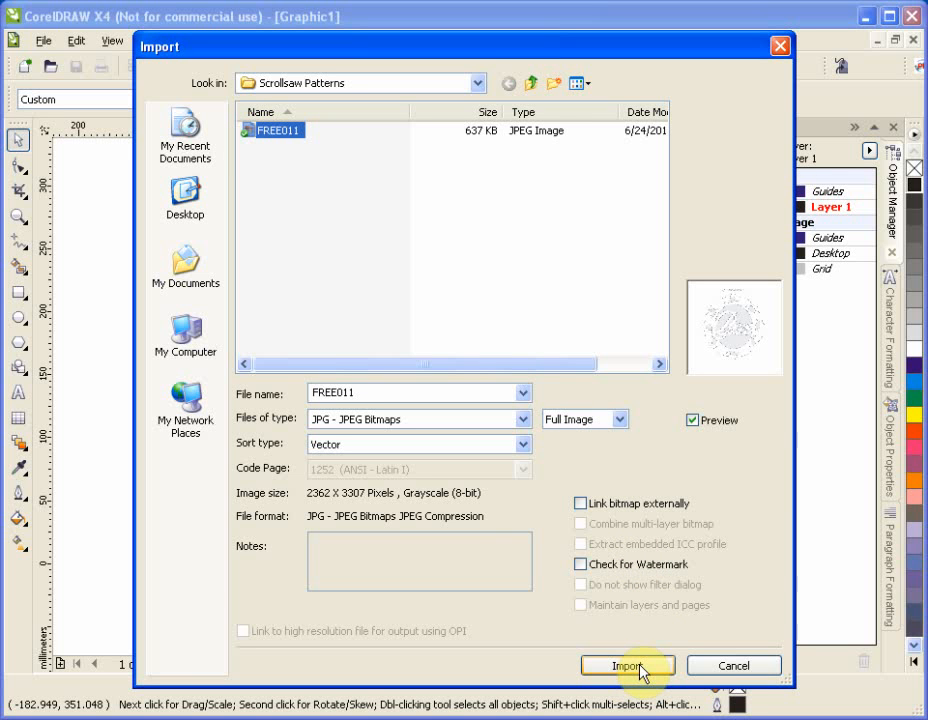
left_click(628, 665)
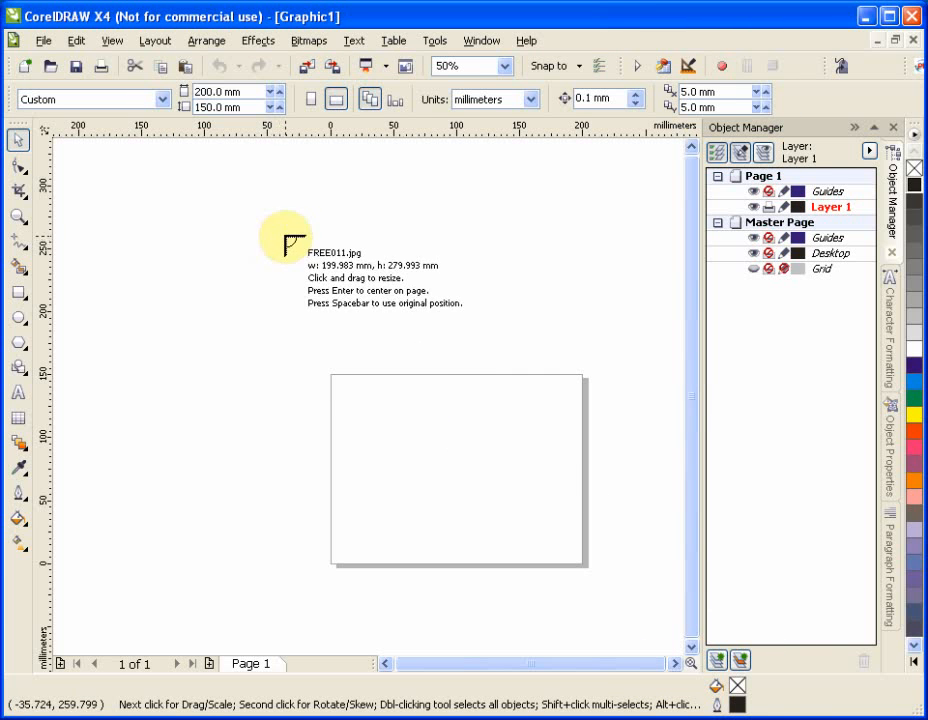
mouse_move(300, 248)
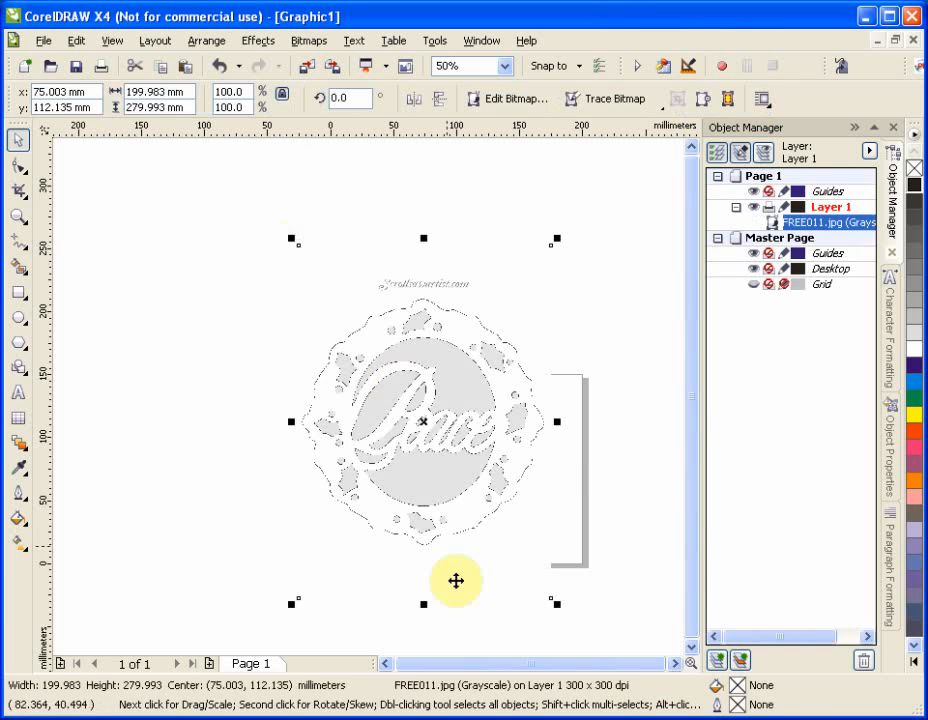
mouse_move(468, 362)
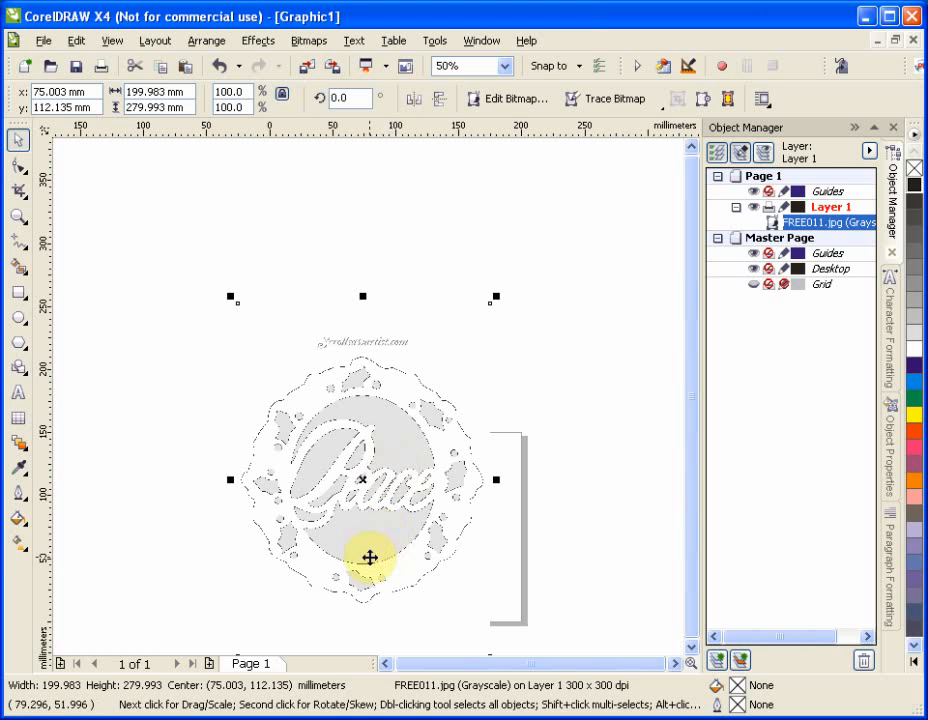
mouse_move(365, 555)
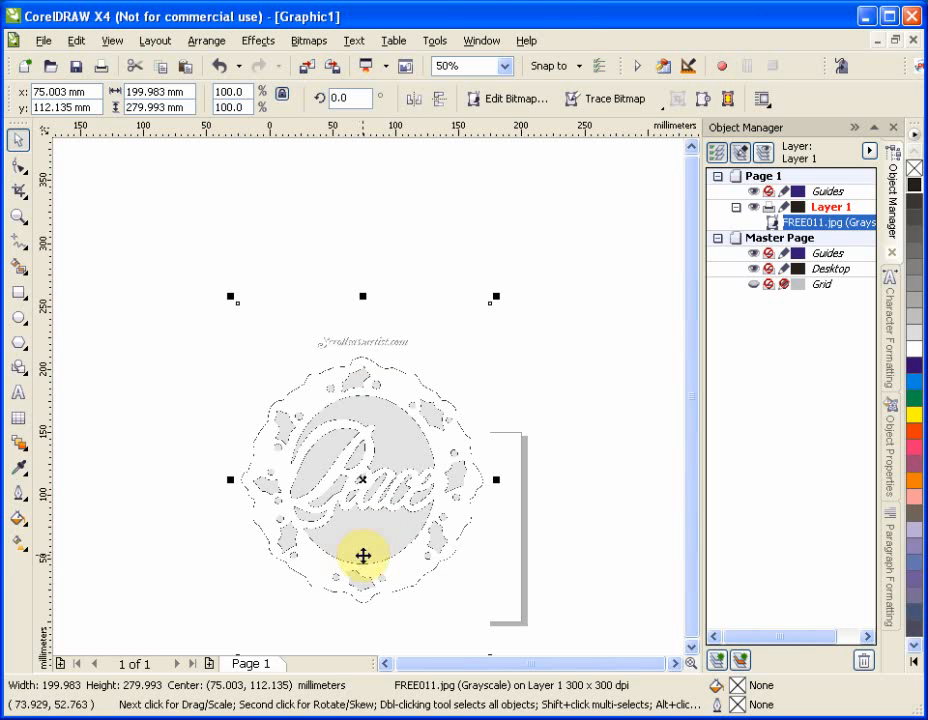
mouse_move(364, 550)
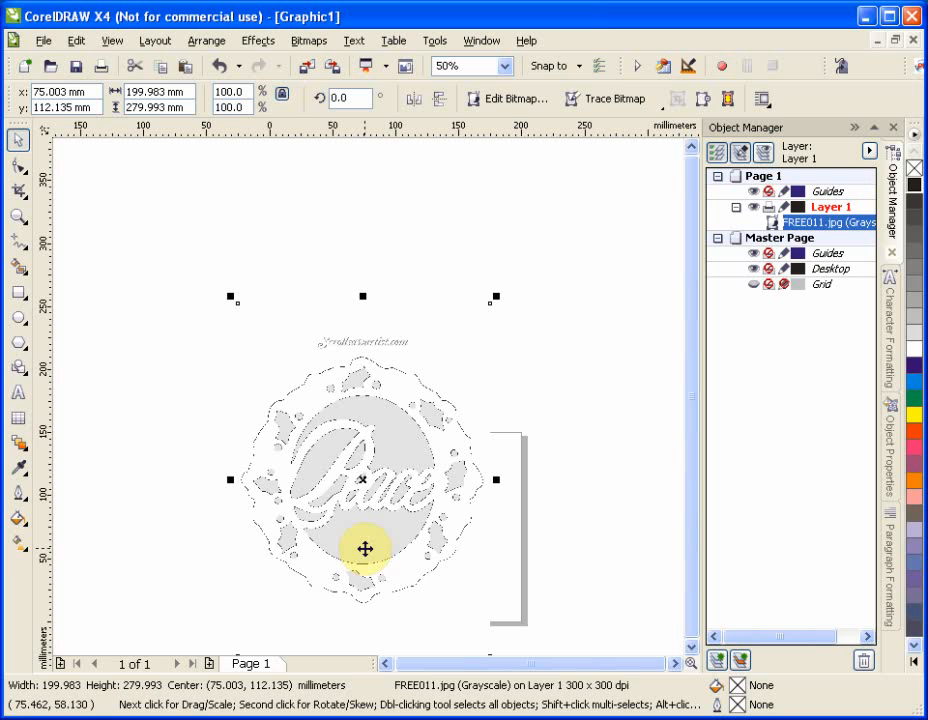
mouse_move(366, 564)
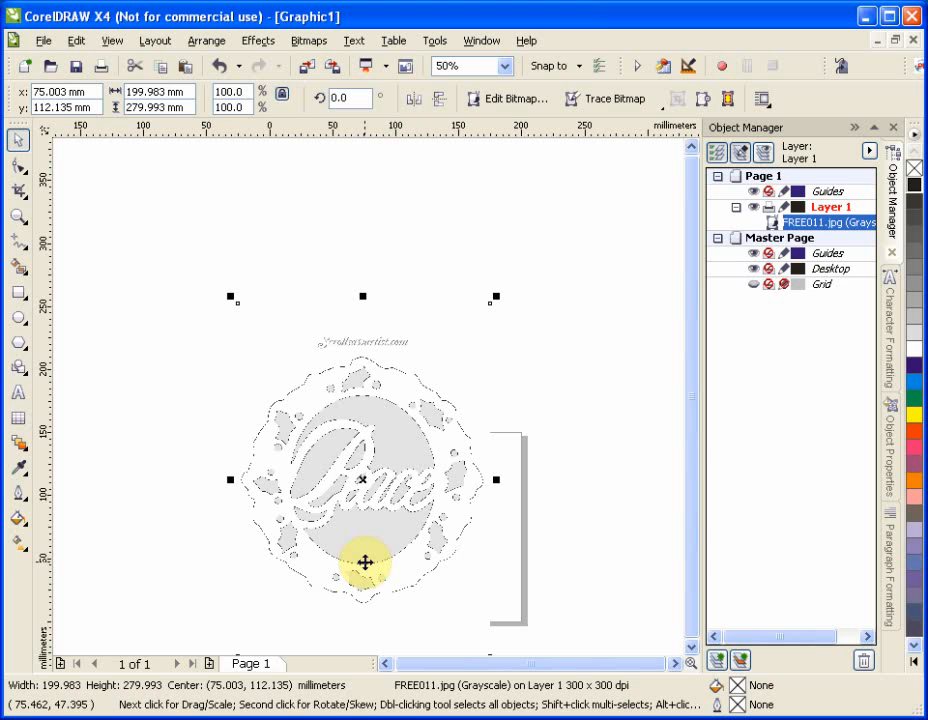
mouse_move(374, 577)
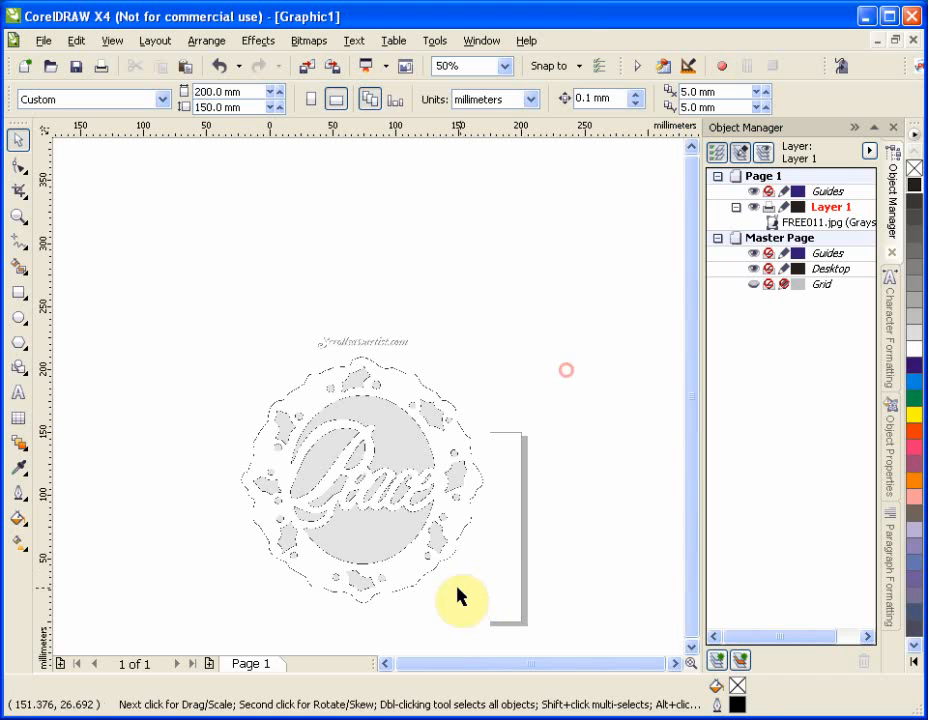
Step: Run a Centerline Trace as a Line drawing on the peace wreath bitmap
left_click(461, 598)
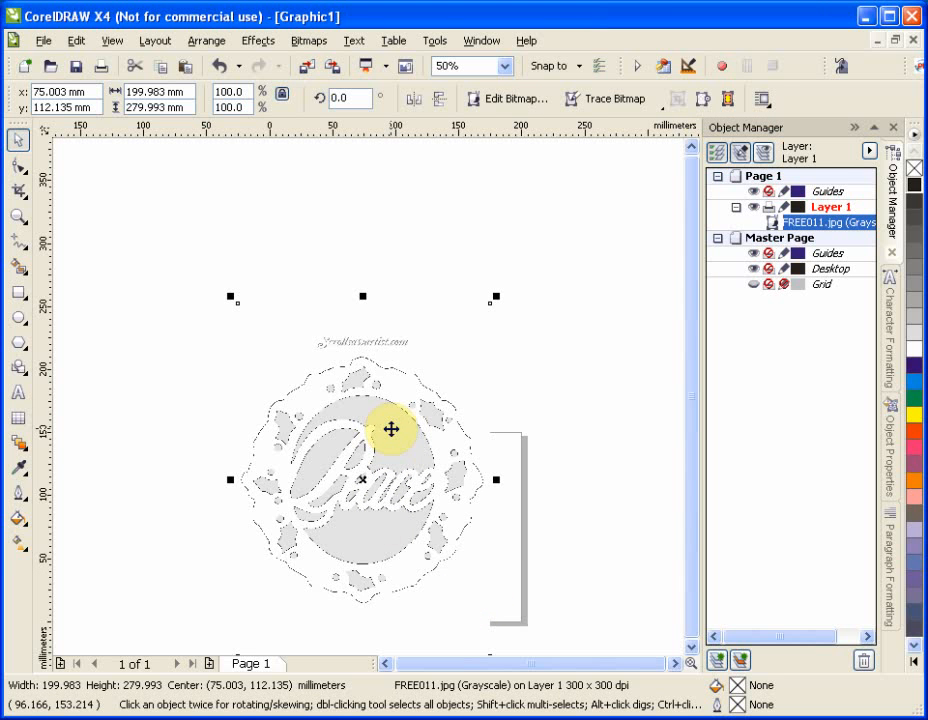
right_click(391, 430)
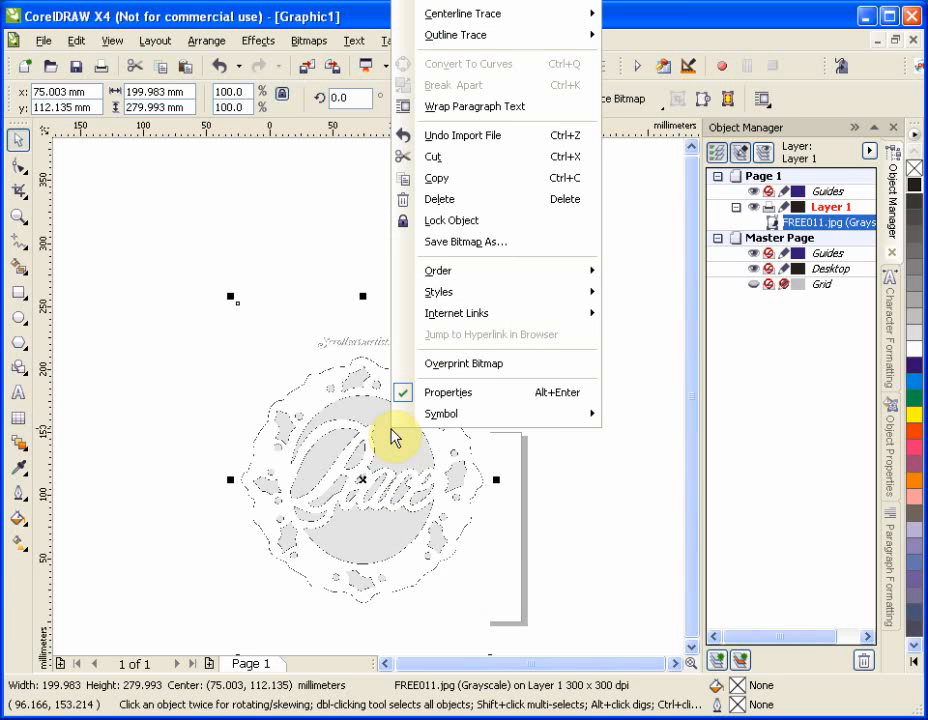
mouse_move(492, 199)
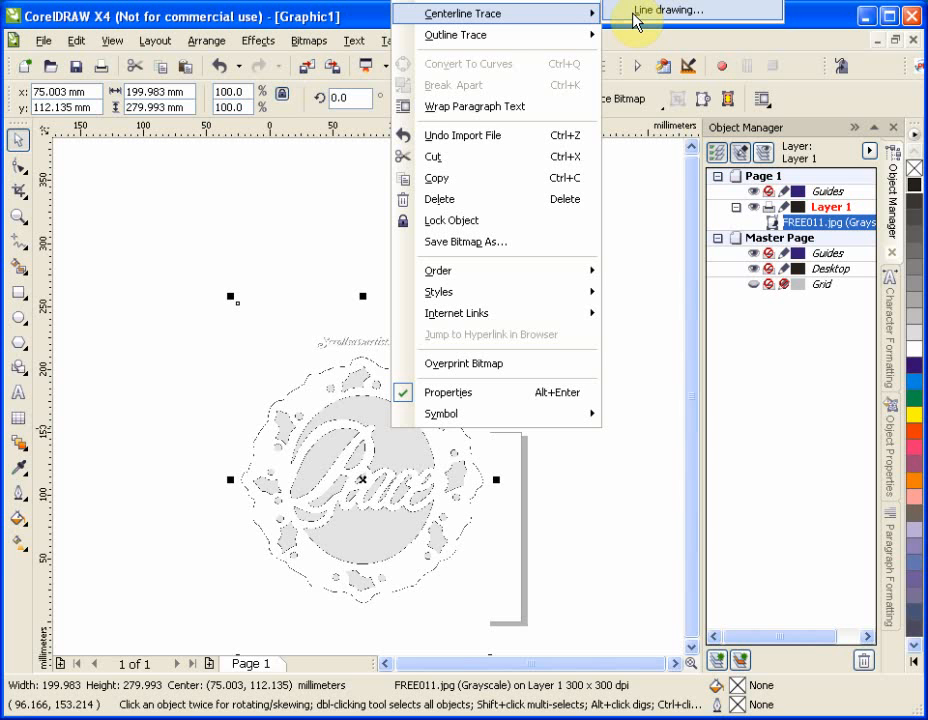
left_click(461, 13)
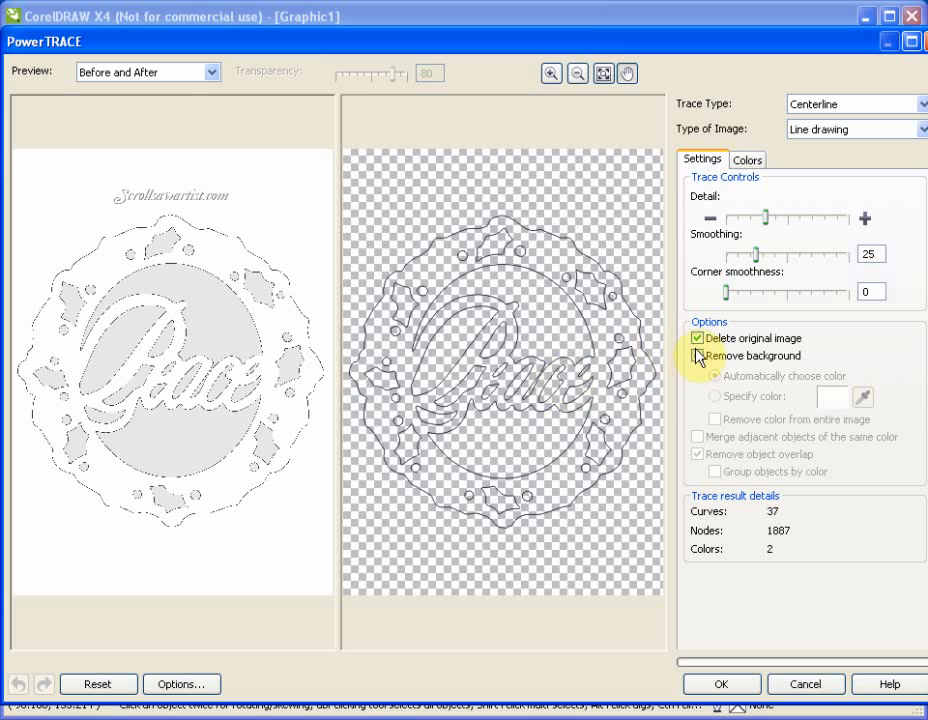
Step: Apply the centerline trace with Remove background on, deleting the original image
left_click(697, 356)
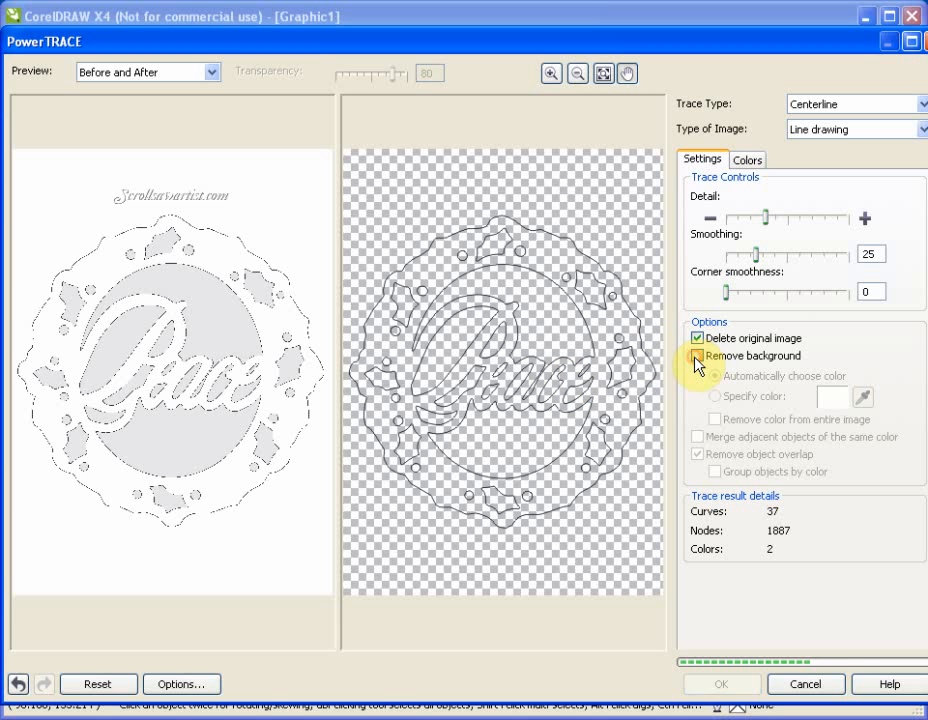
left_click(697, 356)
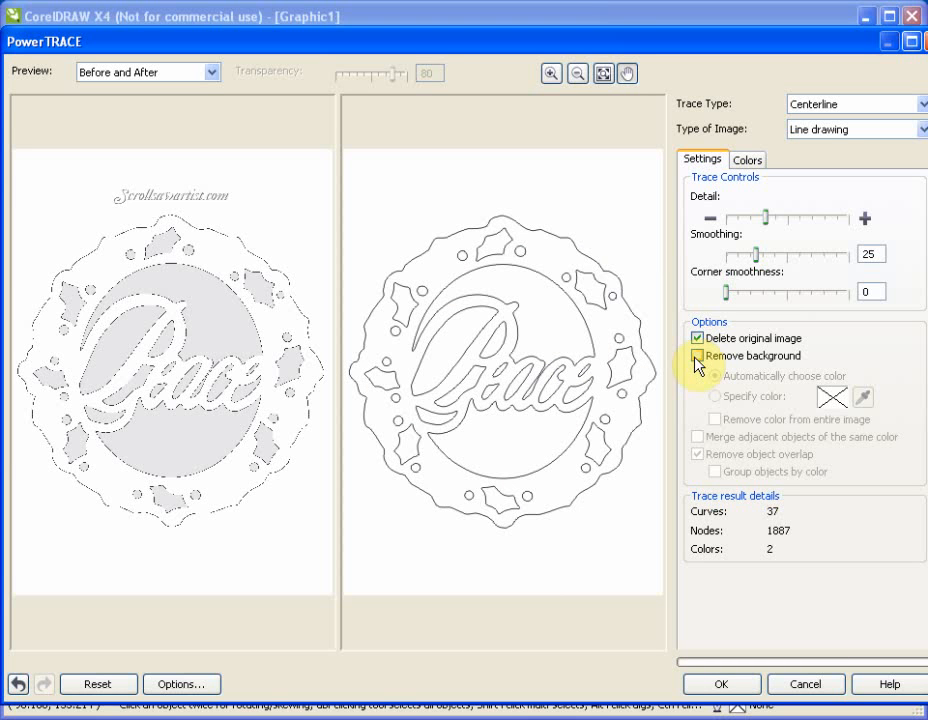
left_click(697, 356)
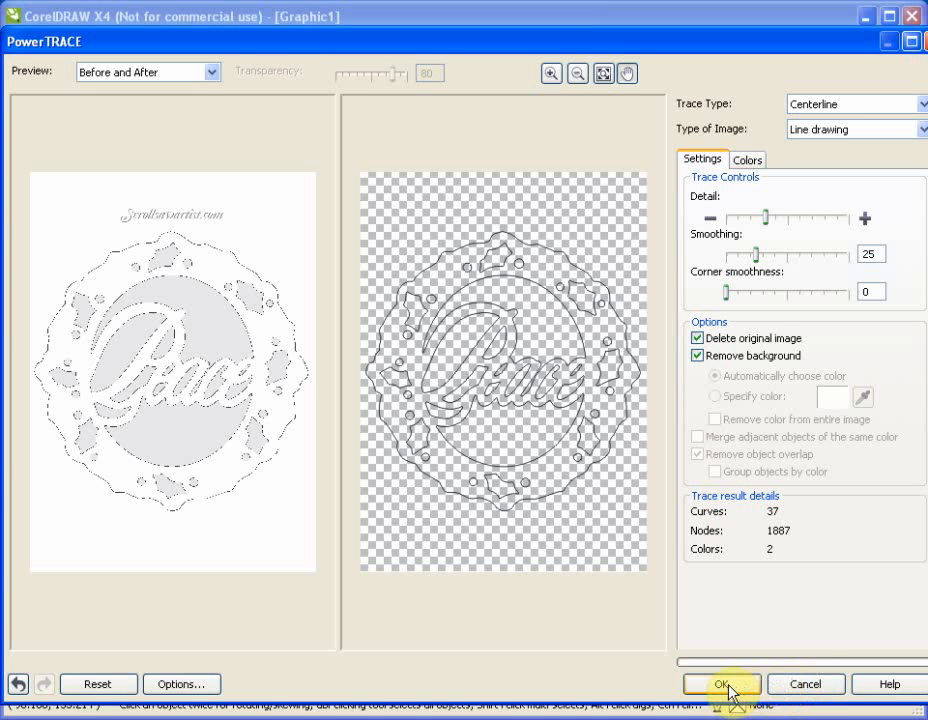
left_click(722, 684)
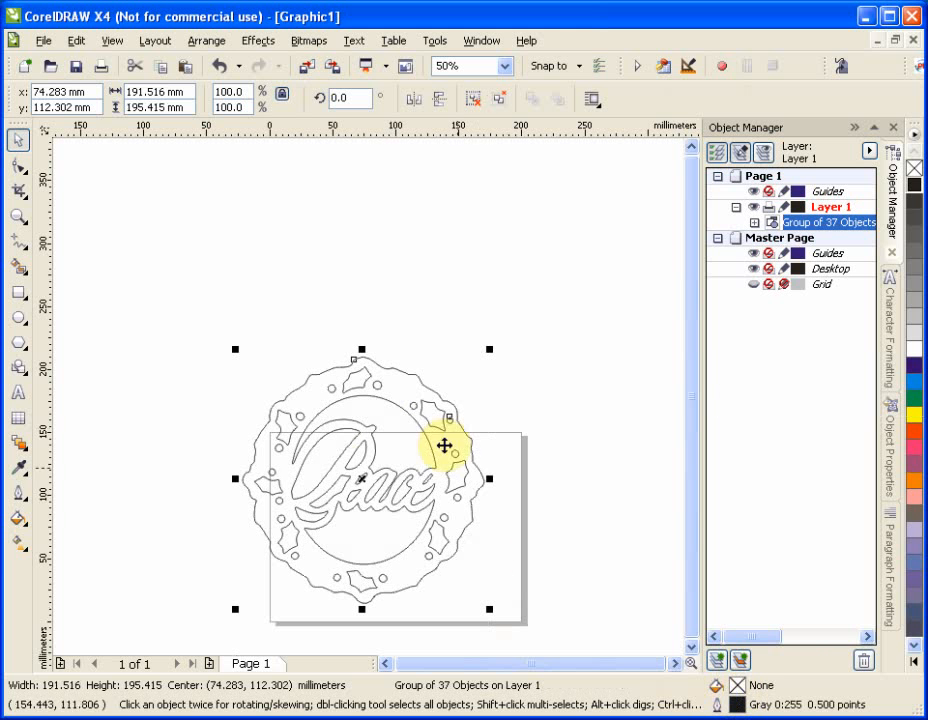
Step: Give the 37-curve traced wreath group a black outline
left_click(444, 446)
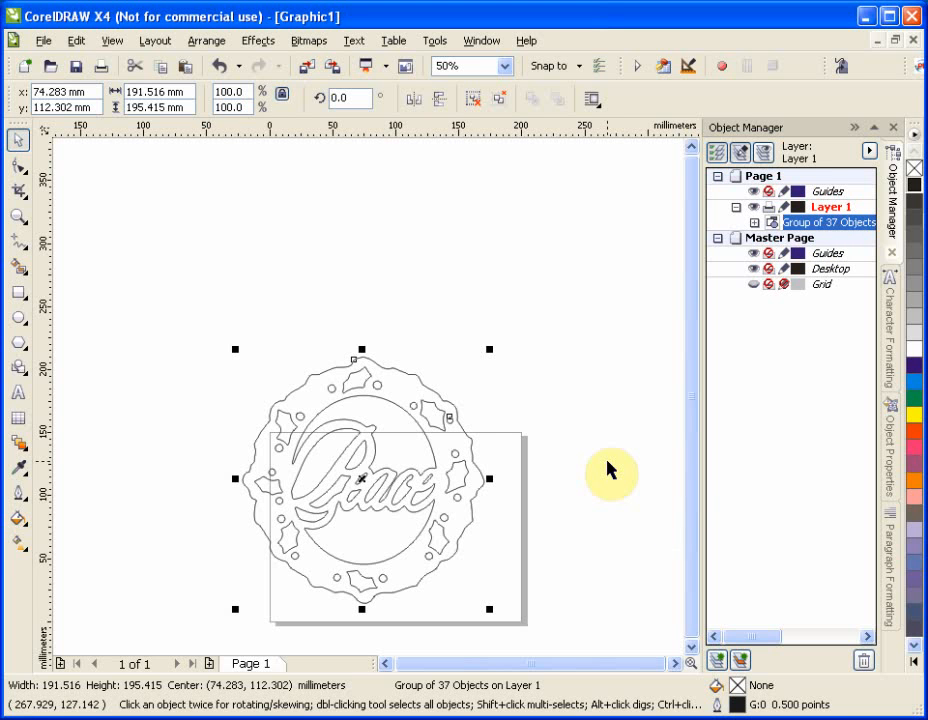
mouse_move(918, 225)
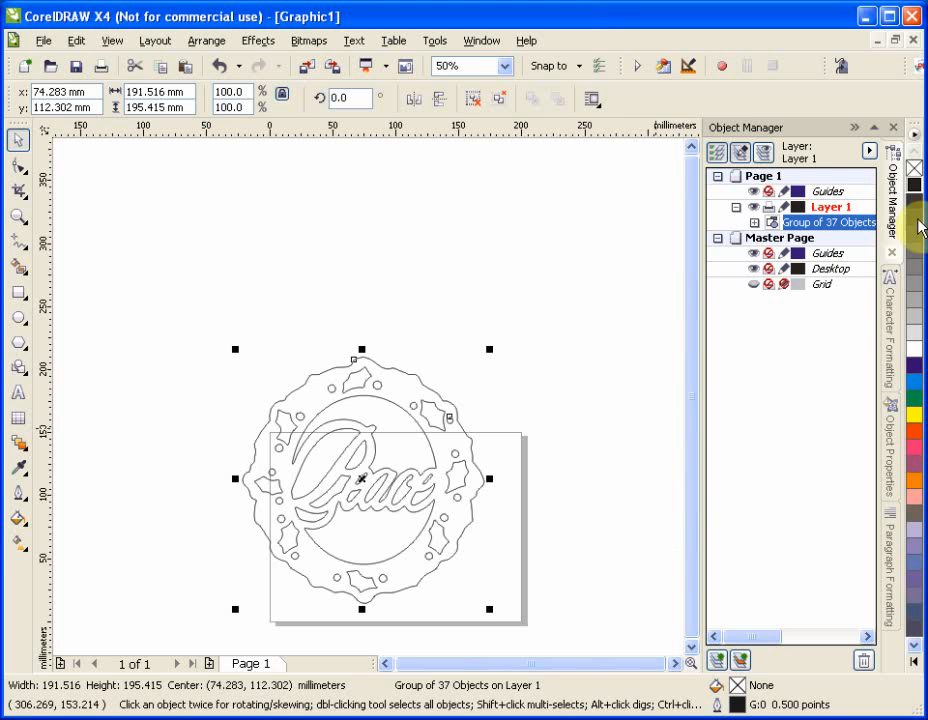
mouse_move(575, 335)
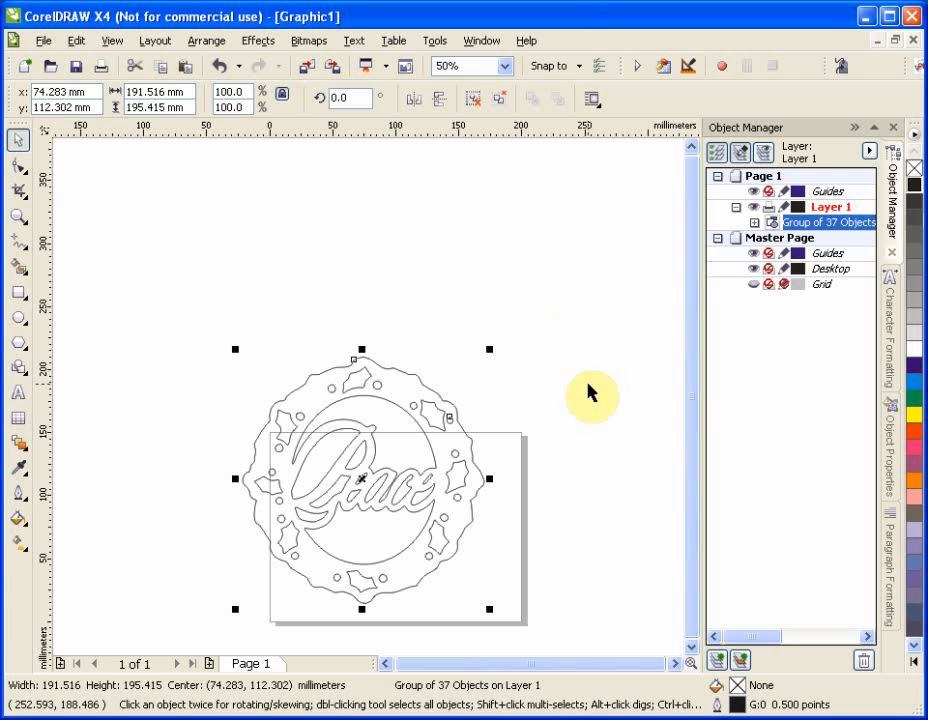
mouse_move(598, 367)
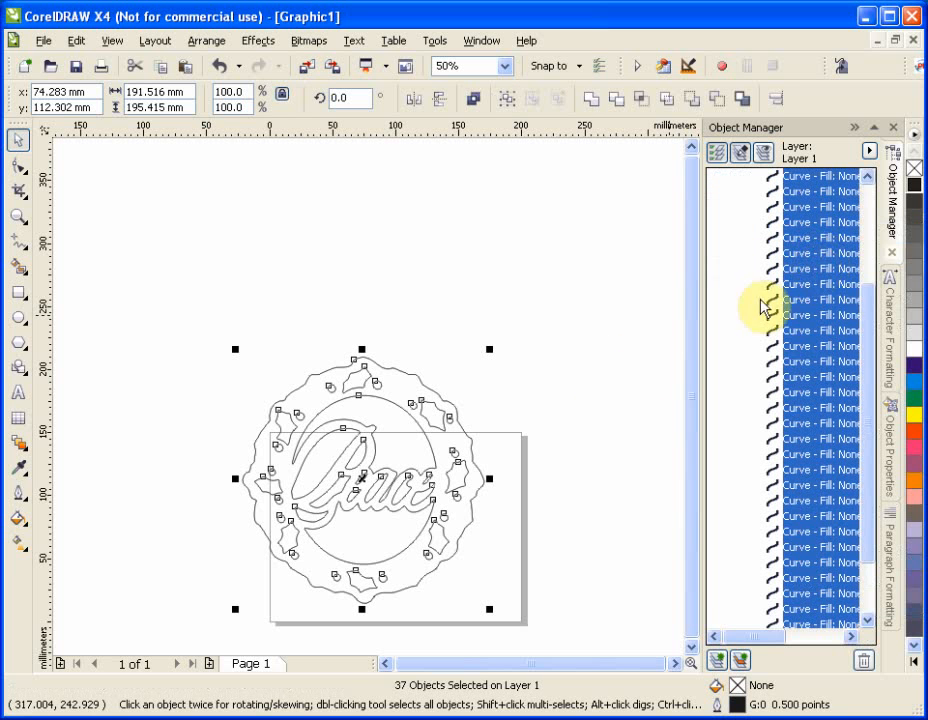
mouse_move(560, 483)
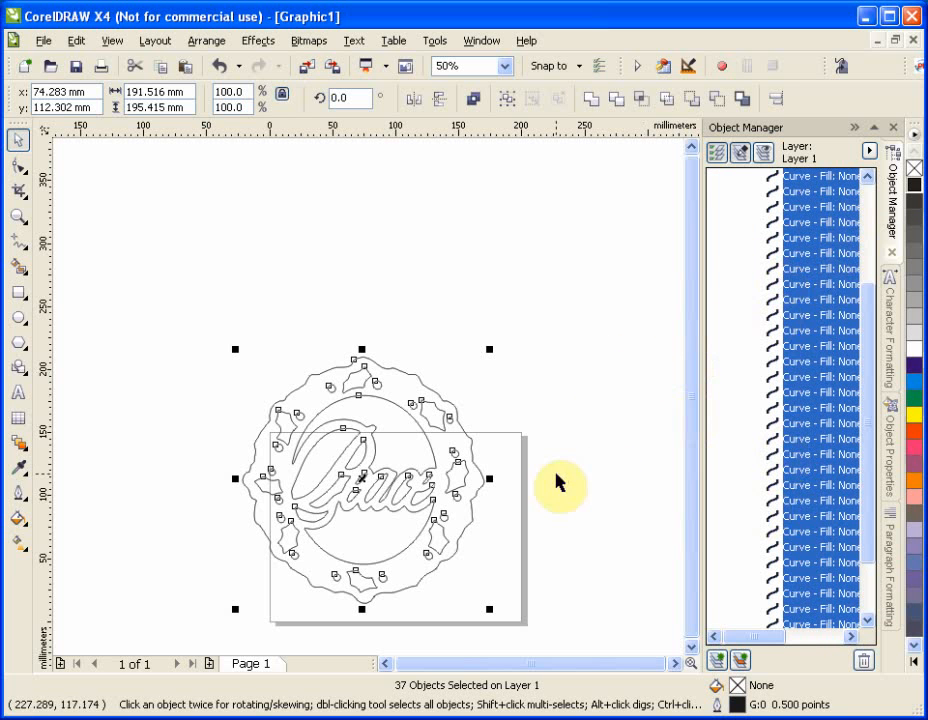
mouse_move(603, 415)
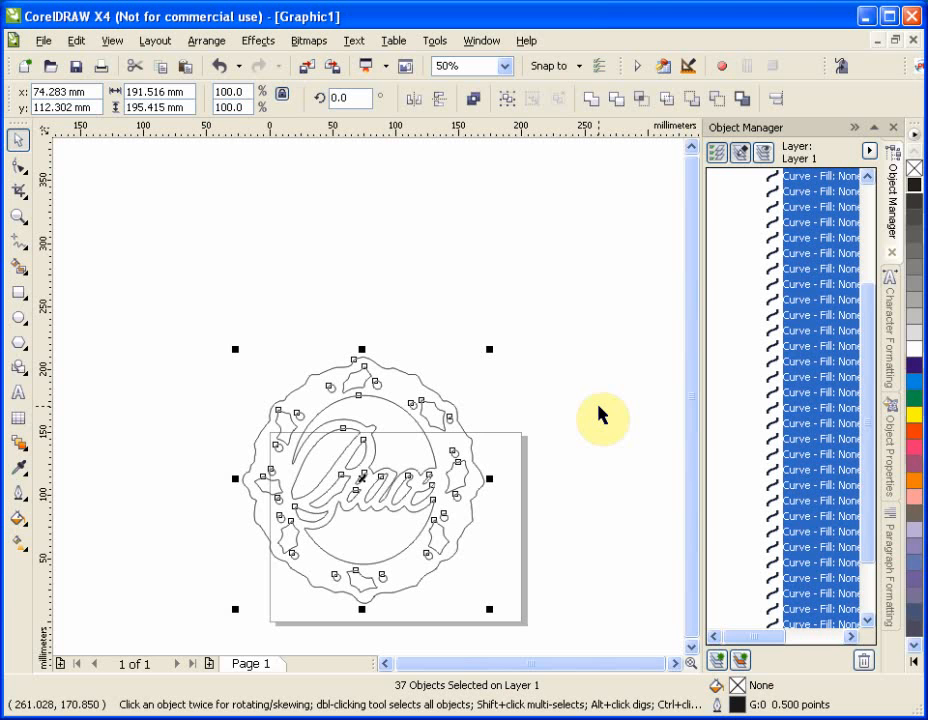
mouse_move(595, 460)
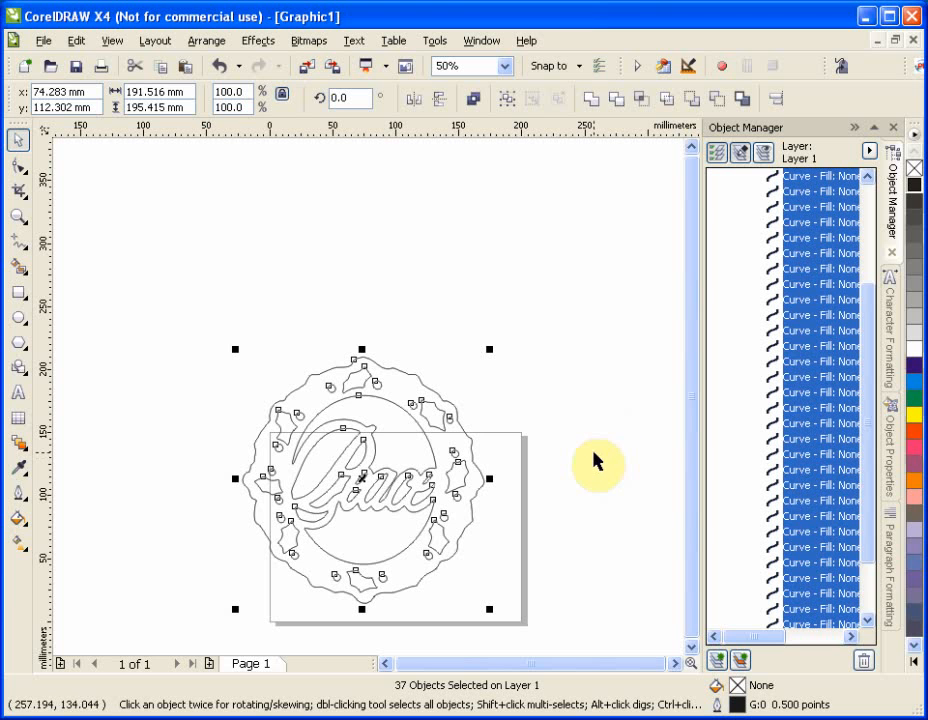
mouse_move(640, 358)
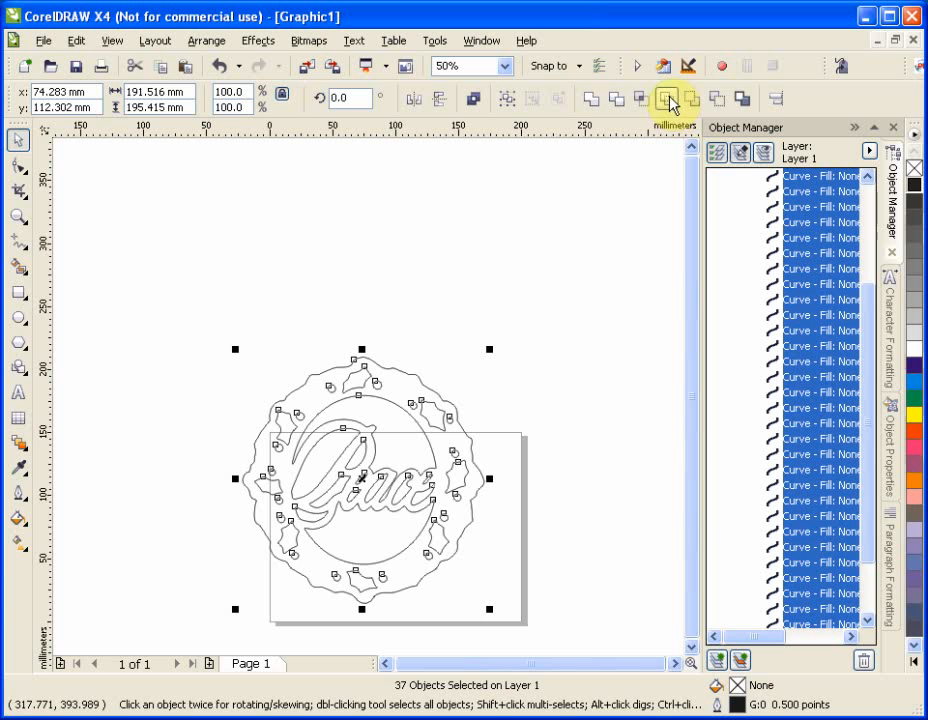
Step: Combine the traced pieces into one 1887-node curve and start renaming it
left_click(667, 97)
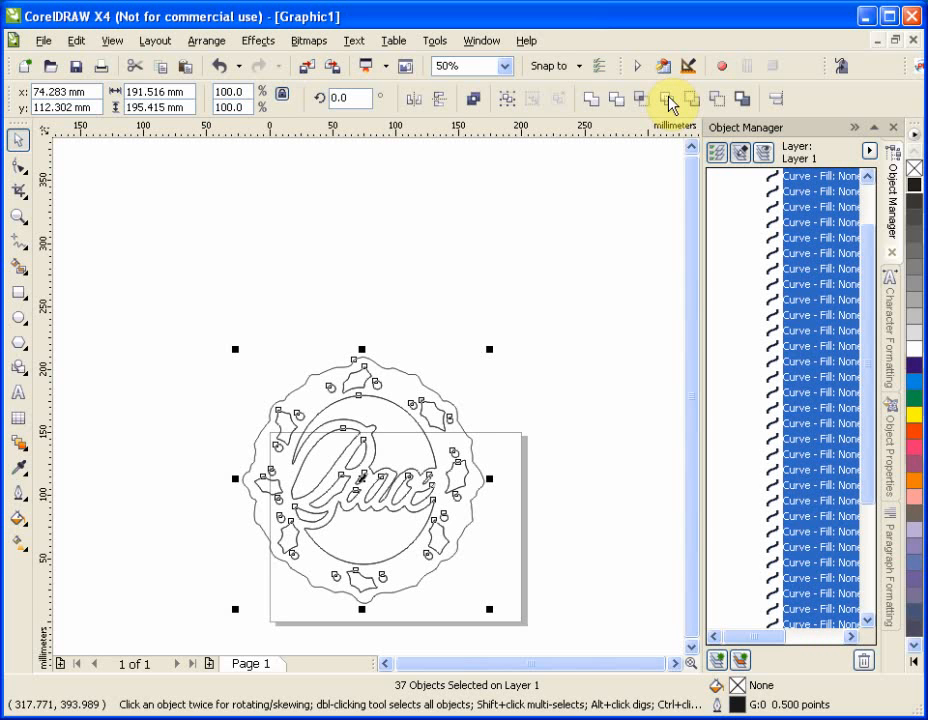
mouse_move(590, 98)
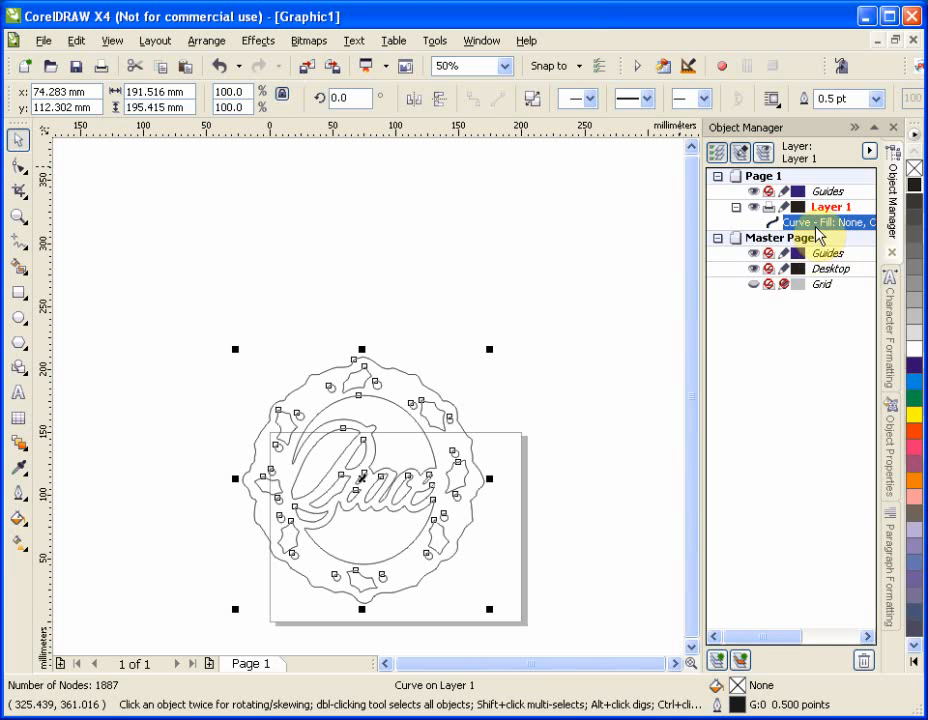
double_click(820, 221)
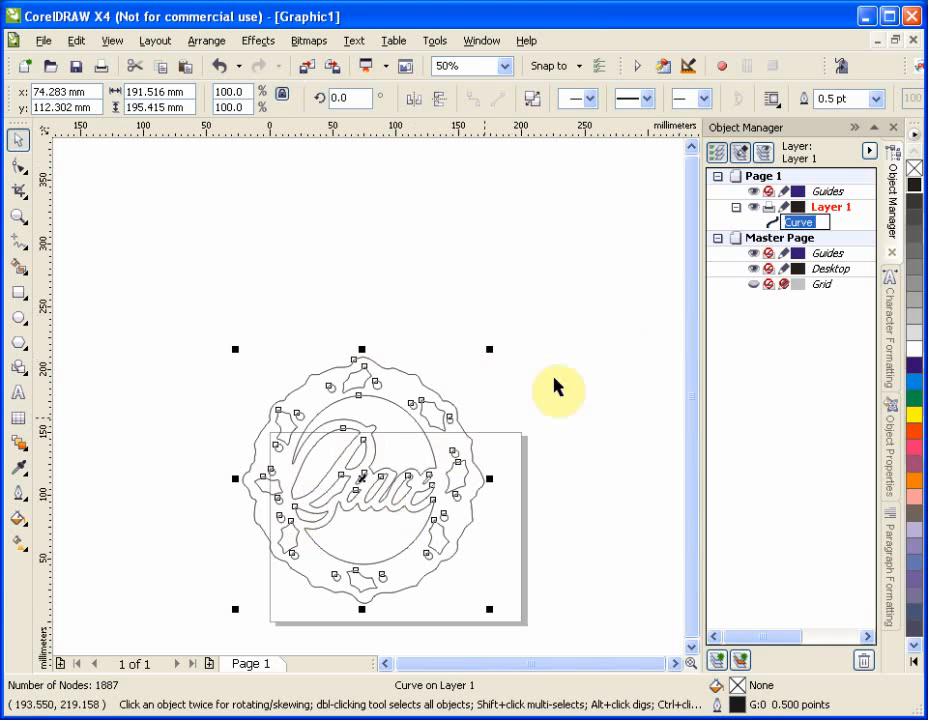
mouse_move(607, 370)
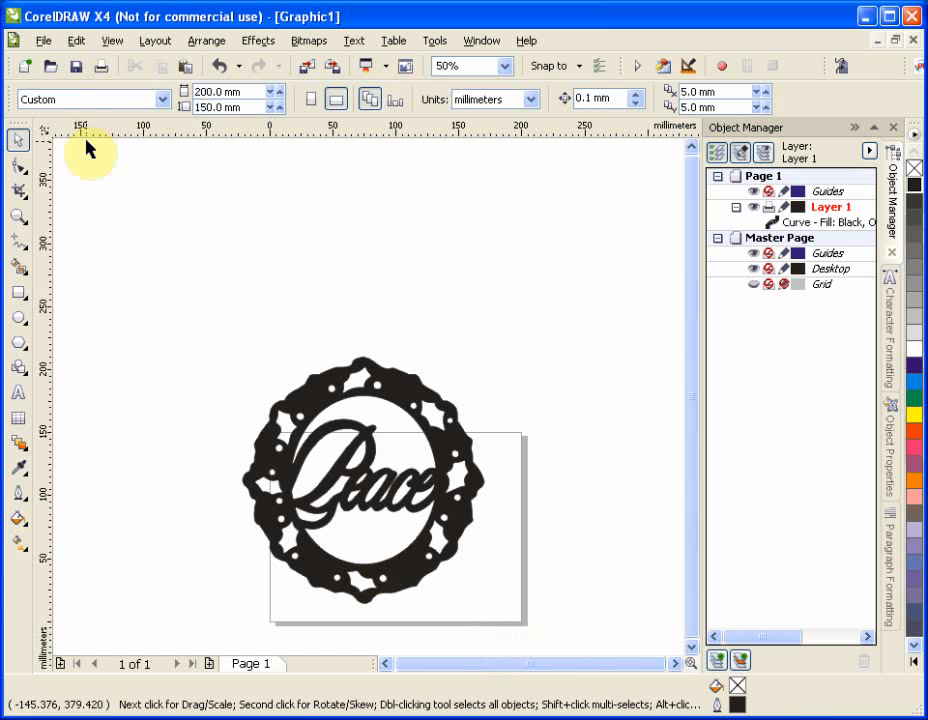
left_click(43, 40)
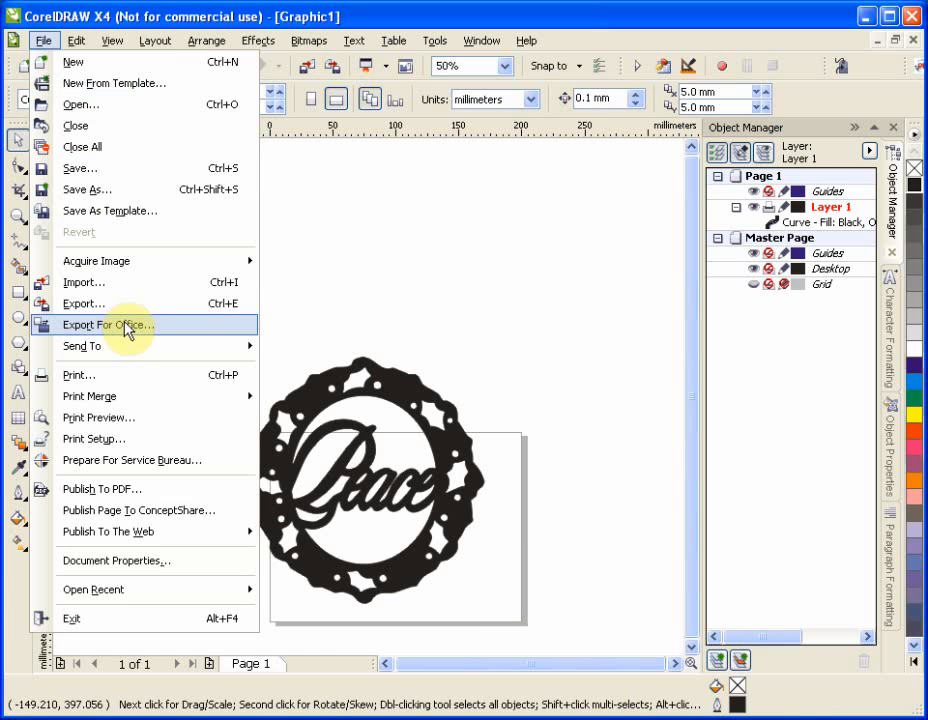
mouse_move(128, 390)
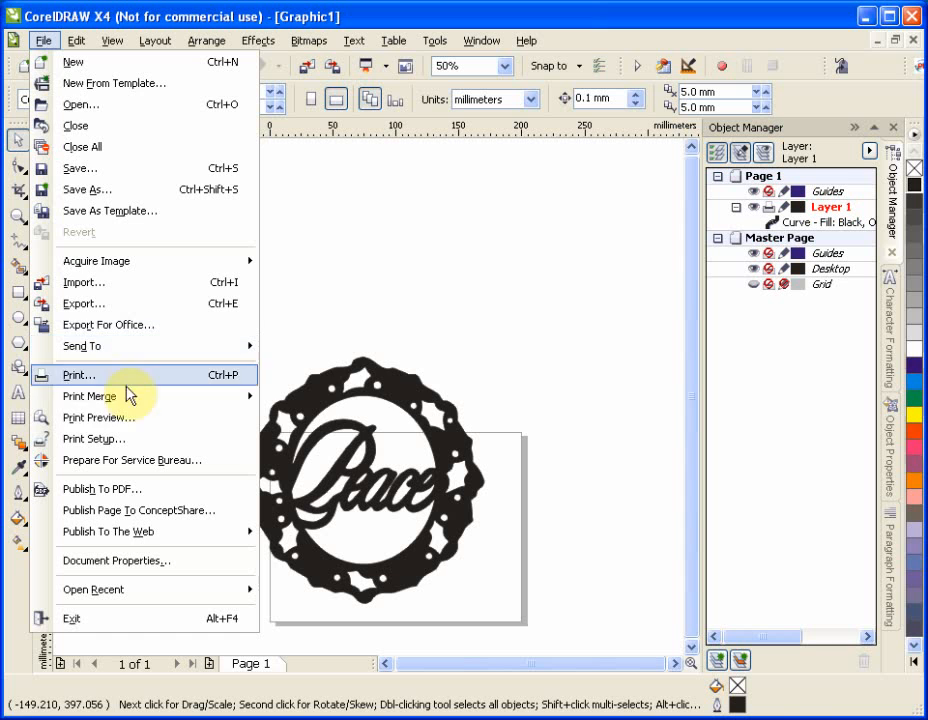
left_click(78, 374)
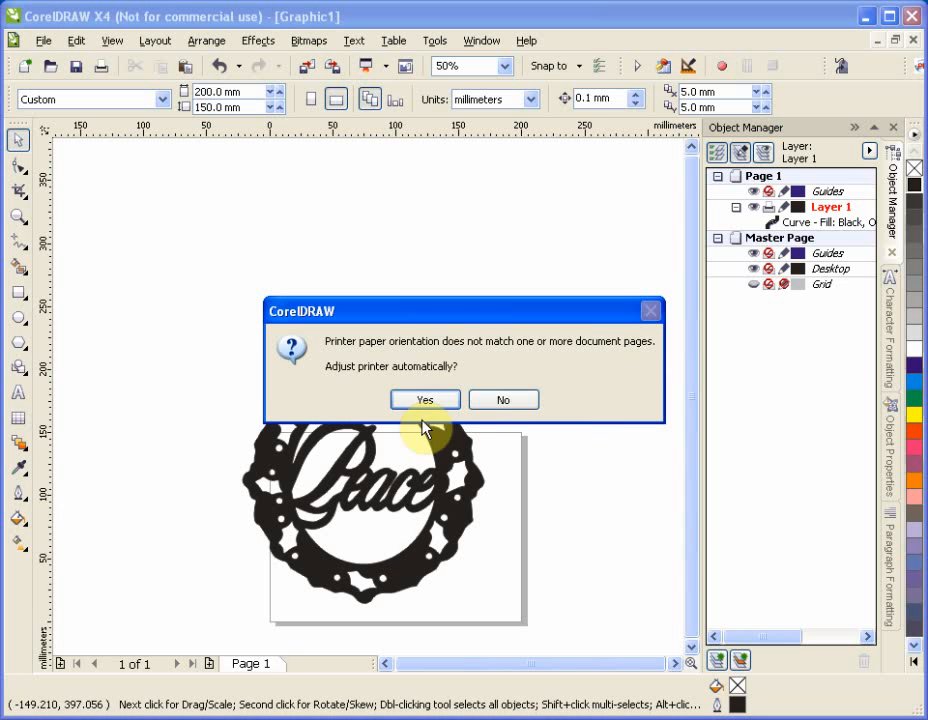
left_click(424, 399)
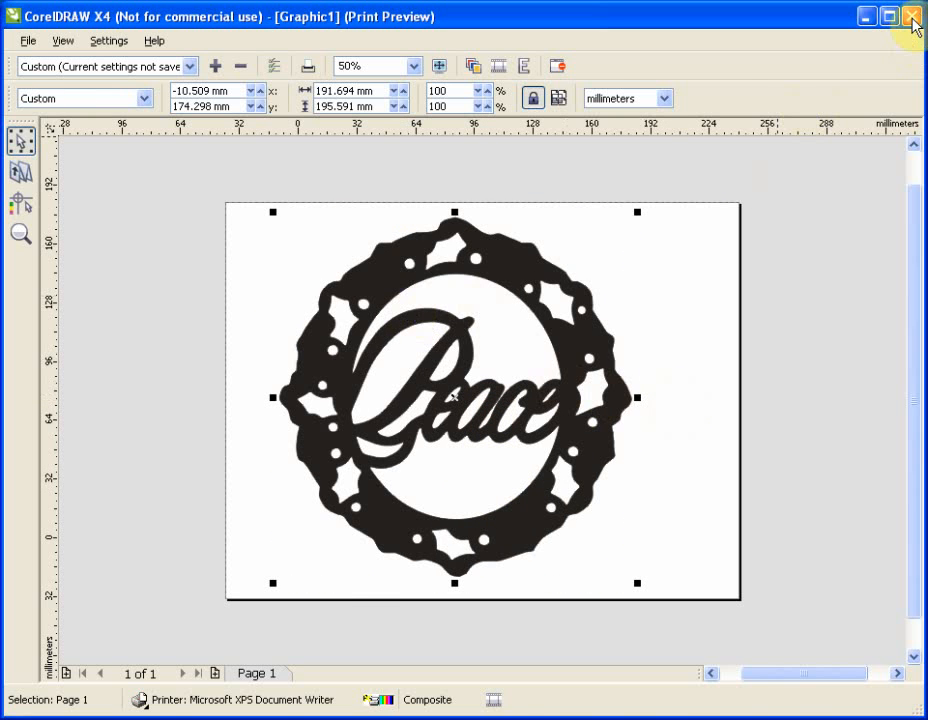
left_click(911, 16)
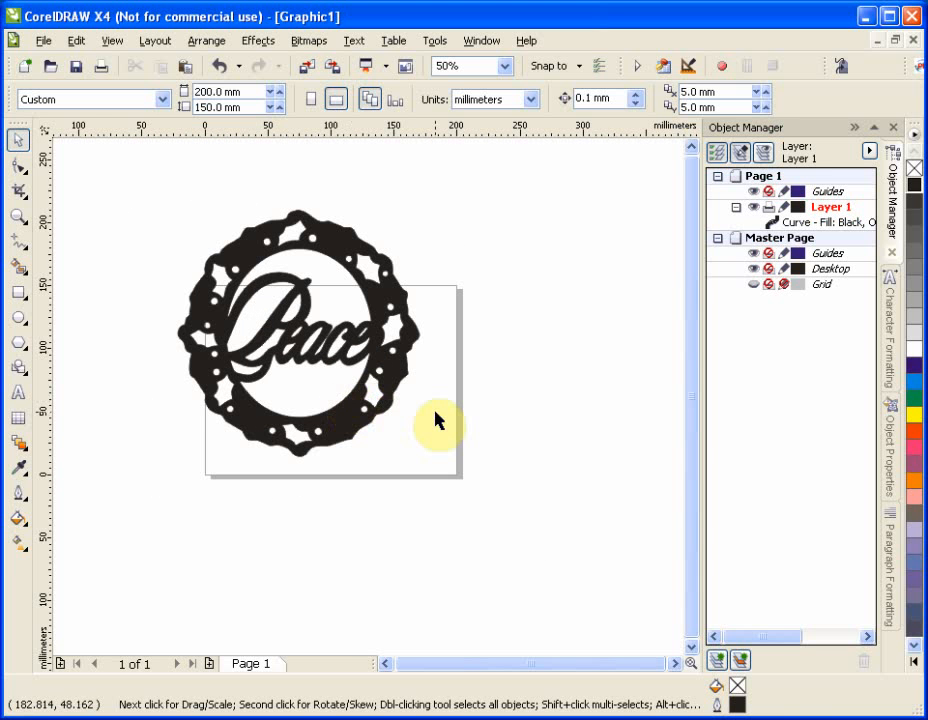
mouse_move(448, 433)
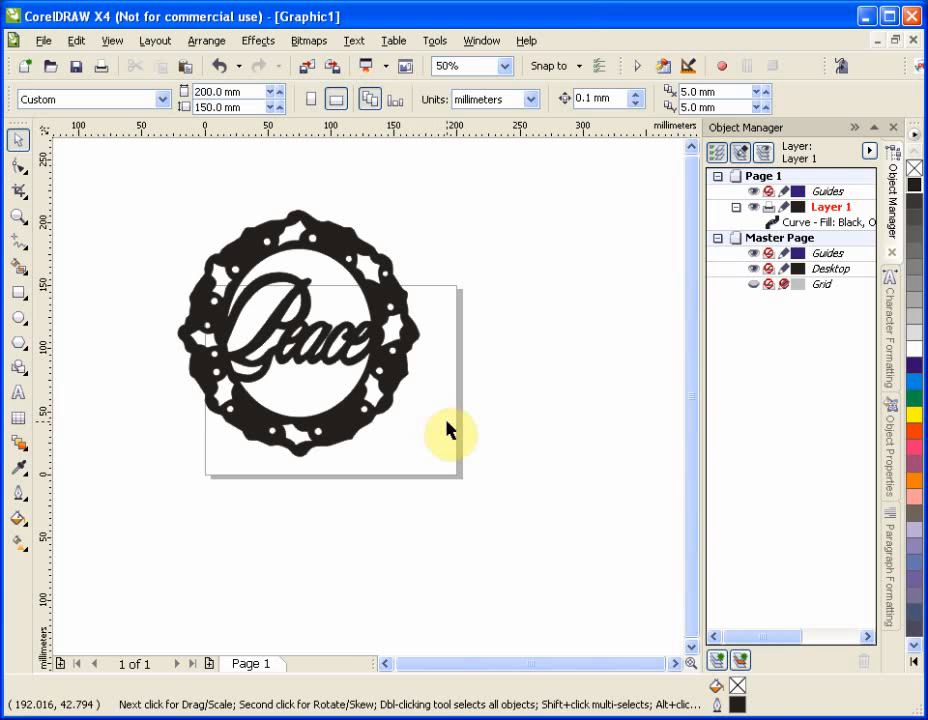
mouse_move(456, 435)
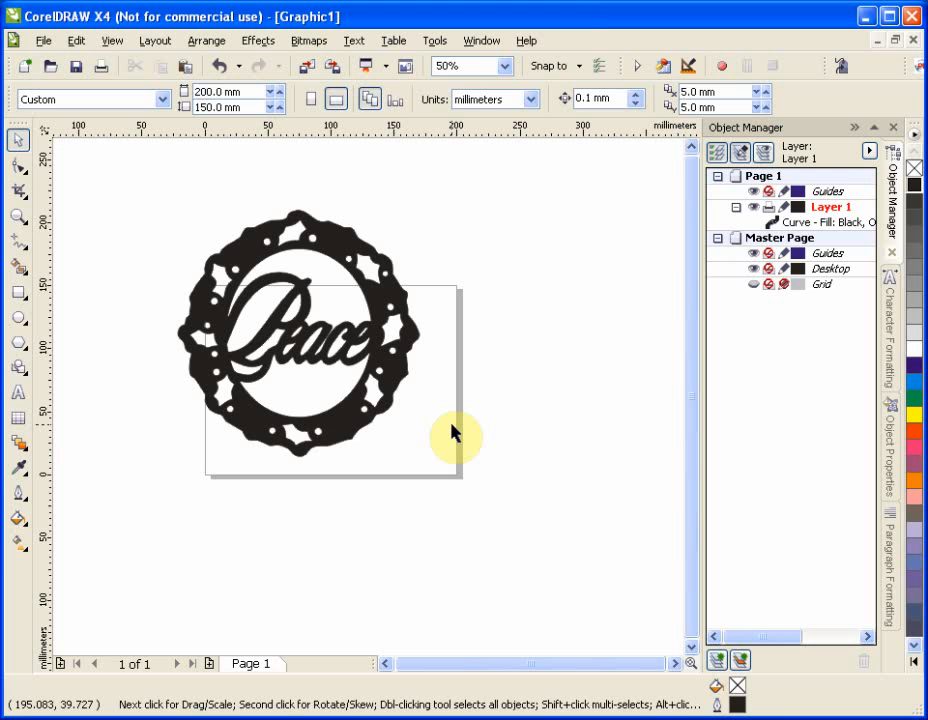
mouse_move(464, 418)
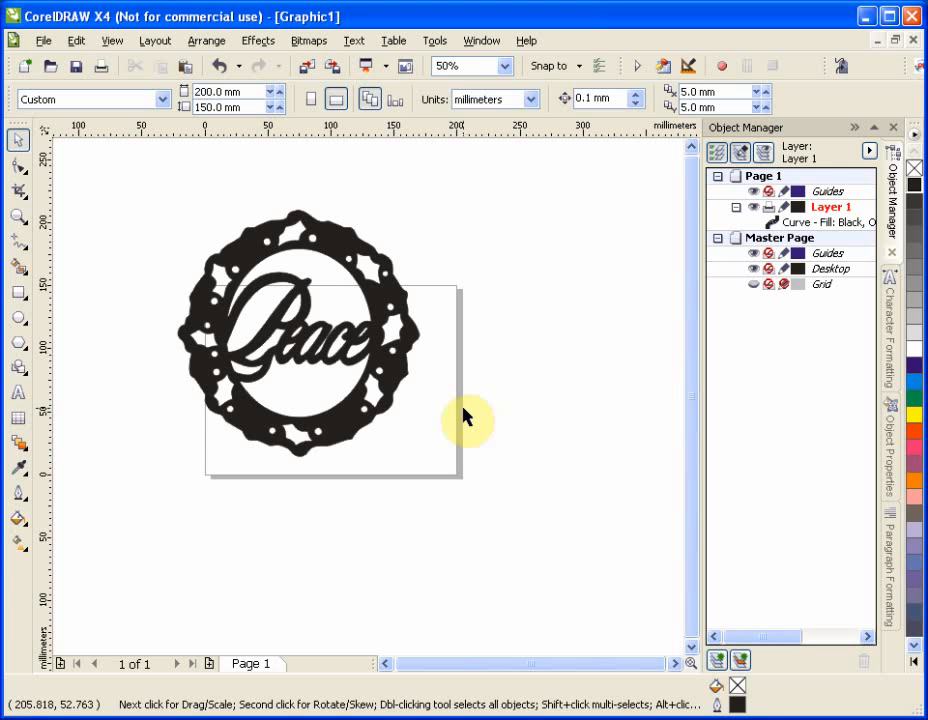
mouse_move(462, 423)
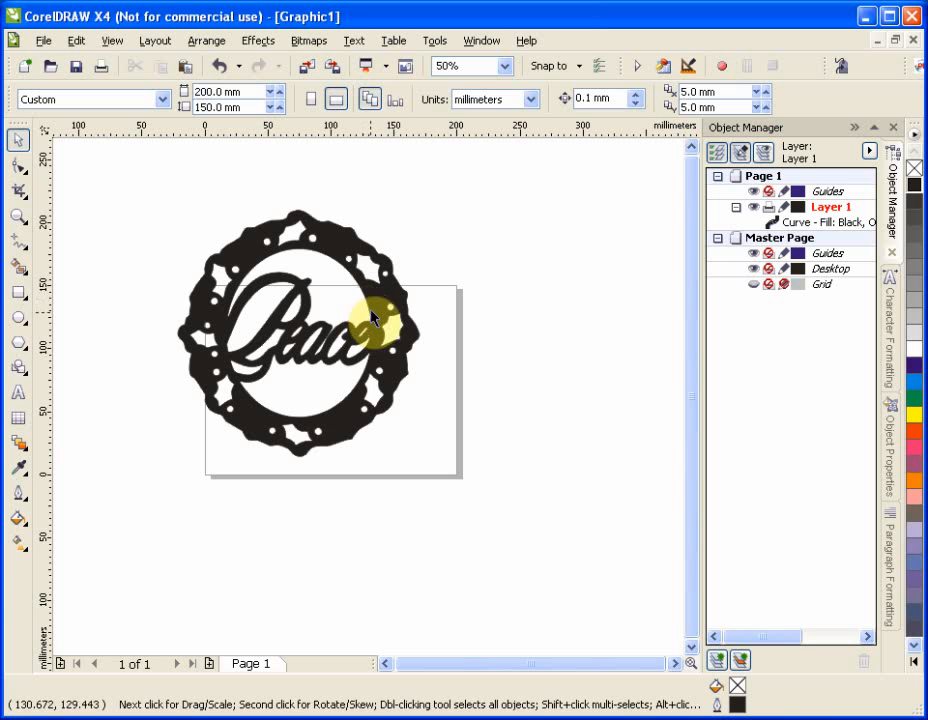
Step: Scale the wreath down to about 69% and squash it vertically into an oval
left_click(375, 320)
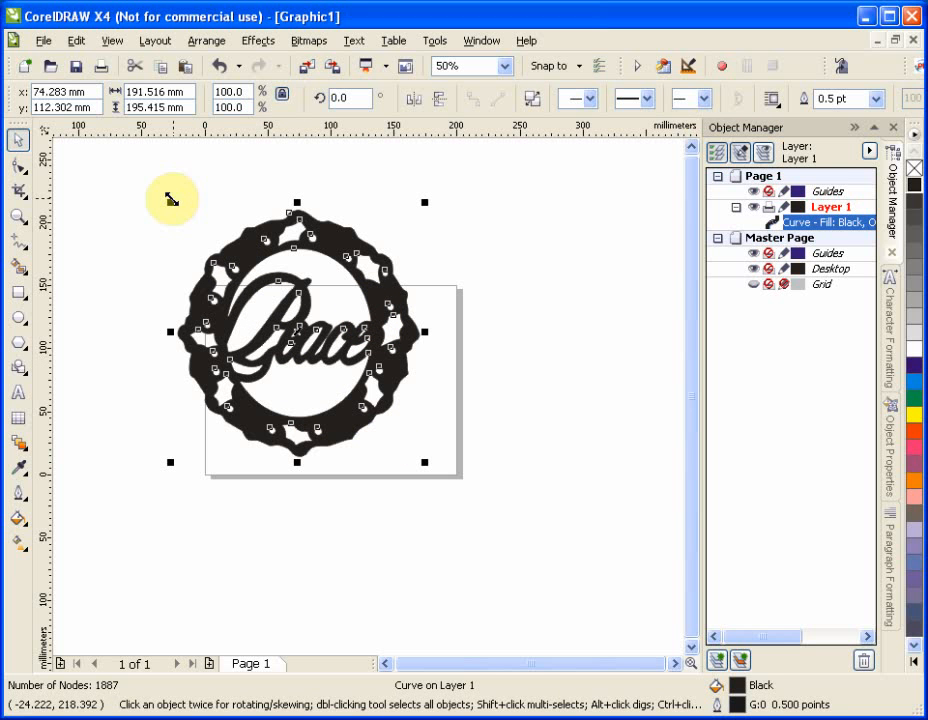
left_click_drag(169, 201, 230, 265)
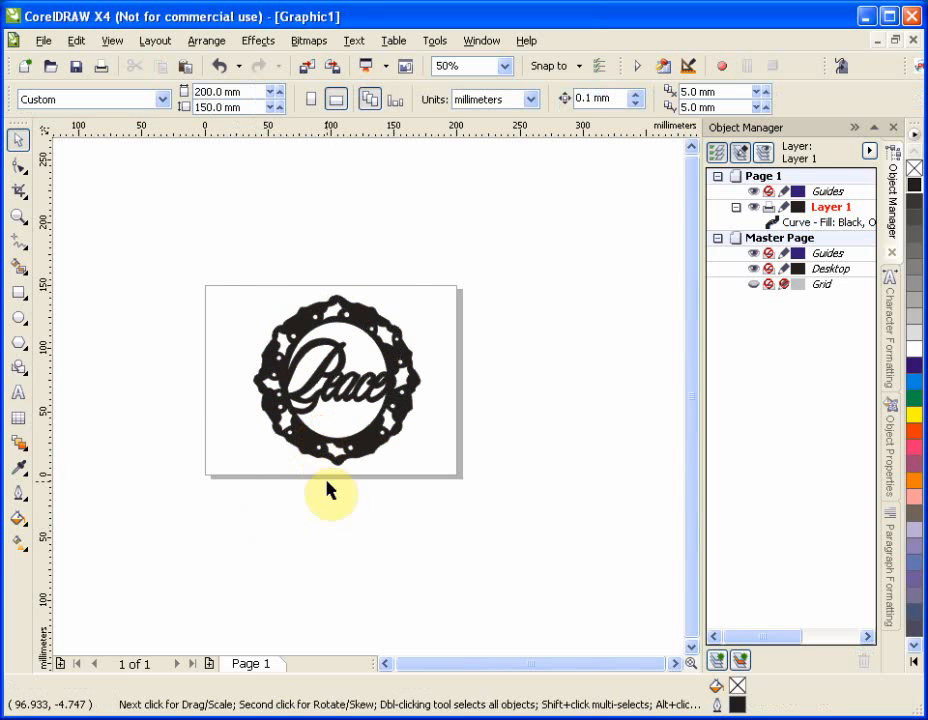
left_click(331, 380)
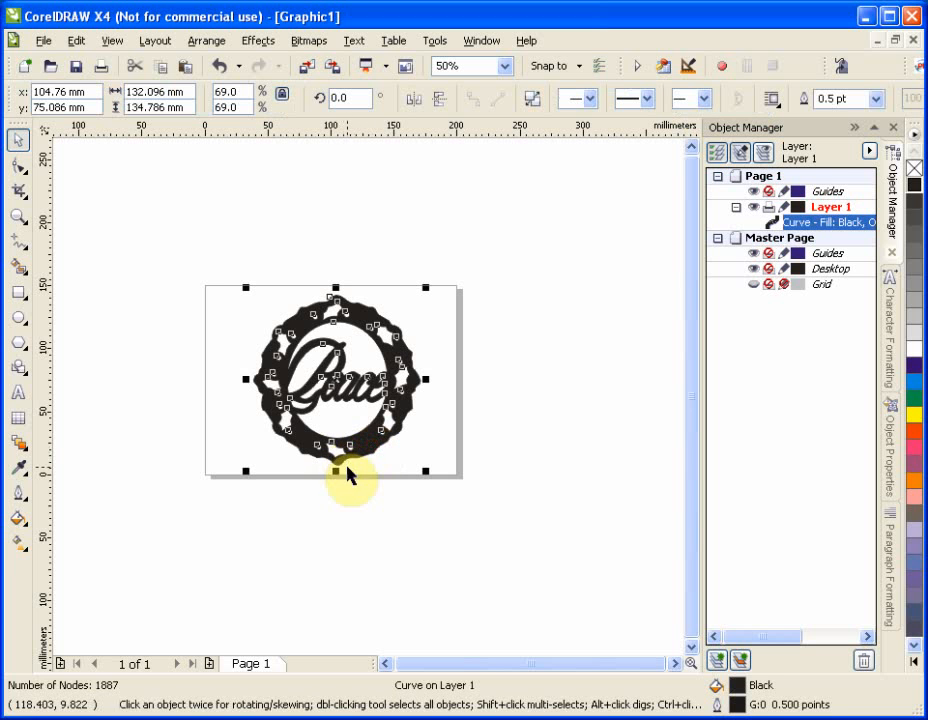
left_click_drag(338, 471, 340, 428)
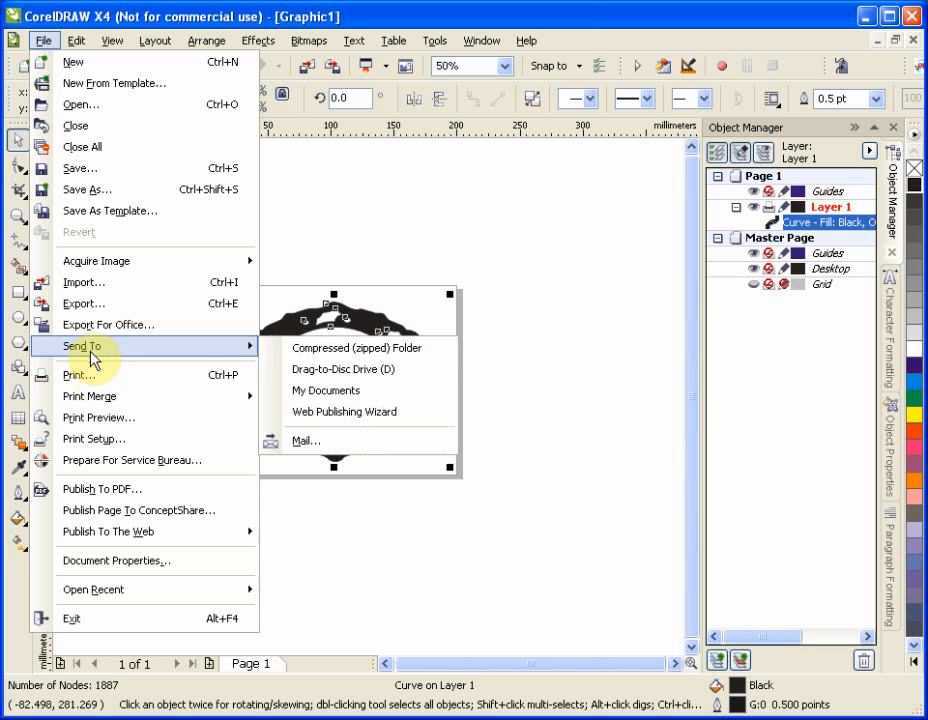
mouse_move(108, 438)
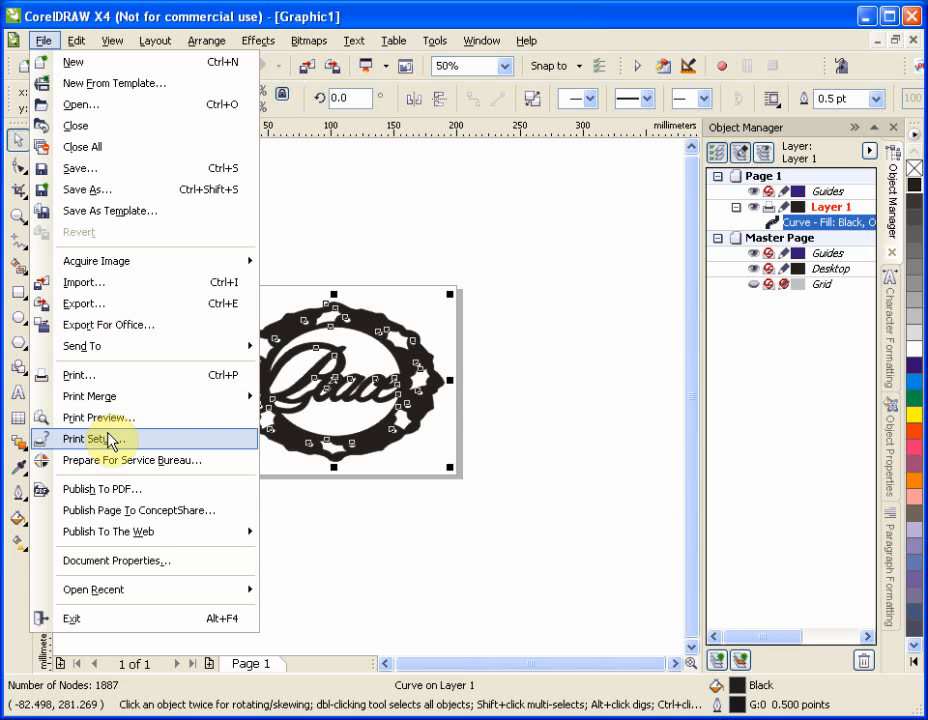
Step: Open Print Preview to check the oval wreath's layout on the page
left_click(98, 417)
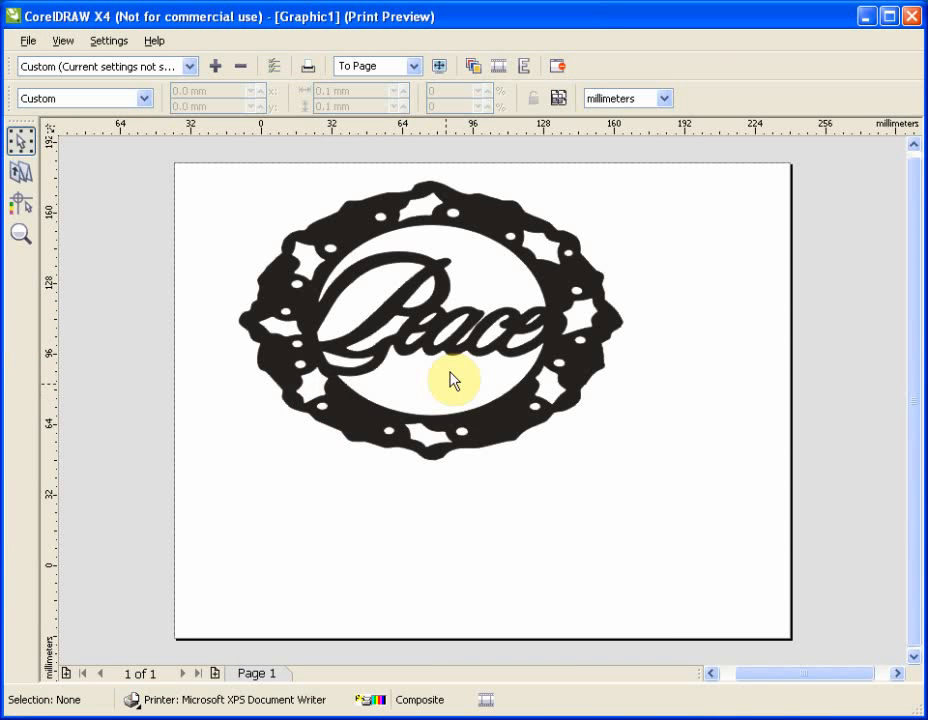
mouse_move(395, 220)
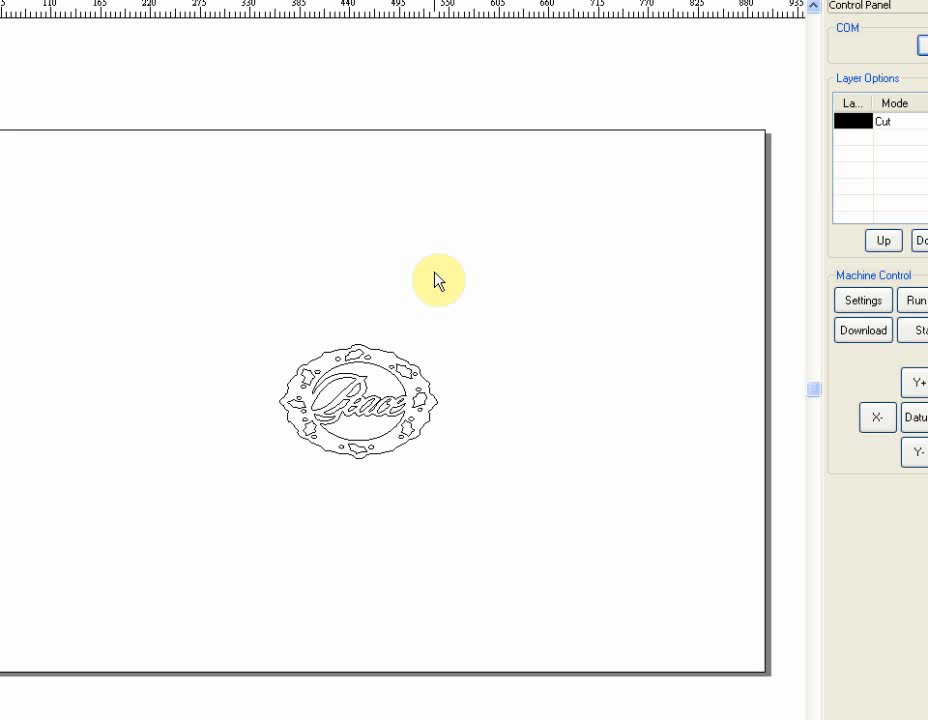
mouse_move(378, 358)
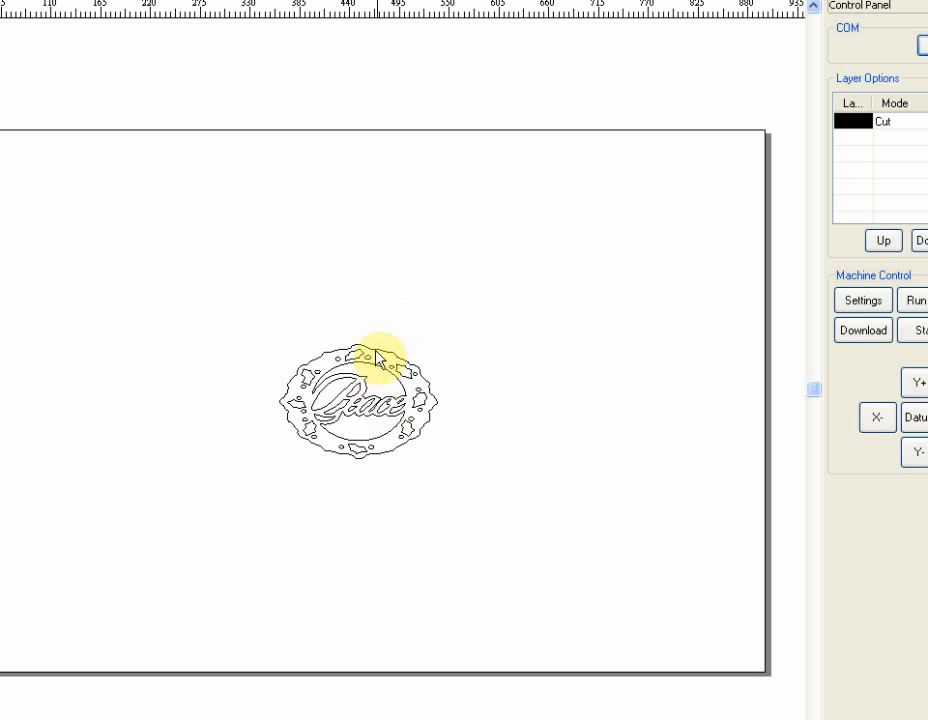
left_click(378, 360)
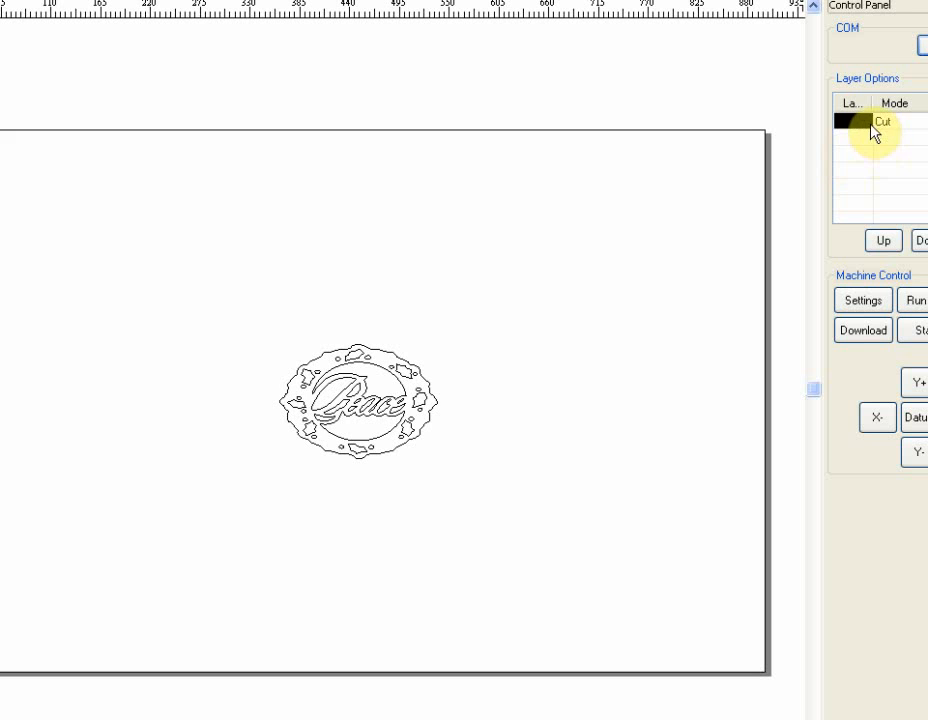
double_click(857, 121)
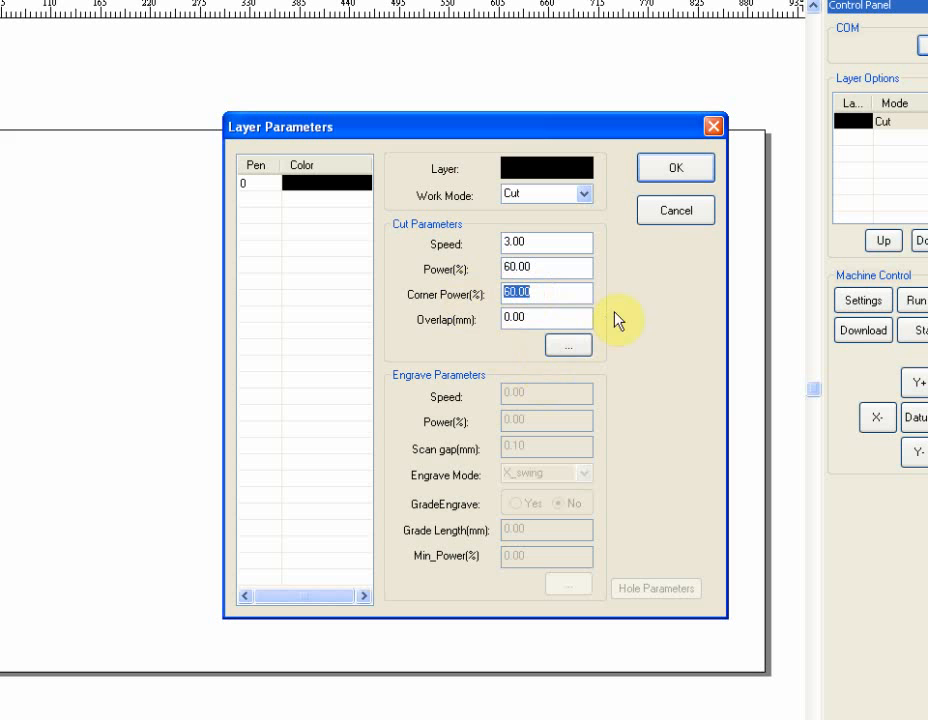
mouse_move(547, 195)
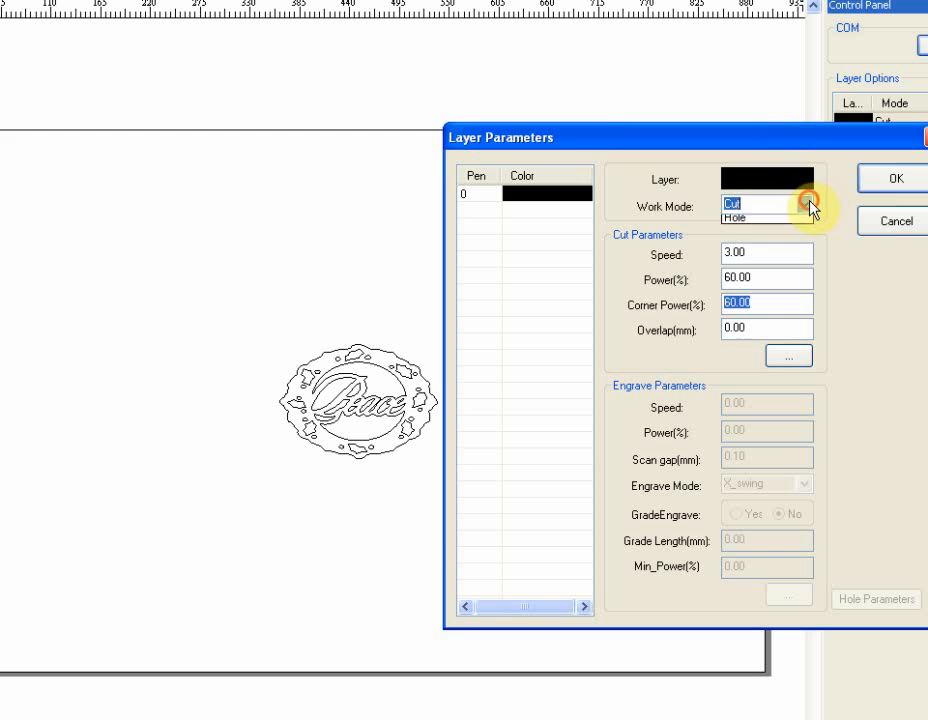
left_click(894, 178)
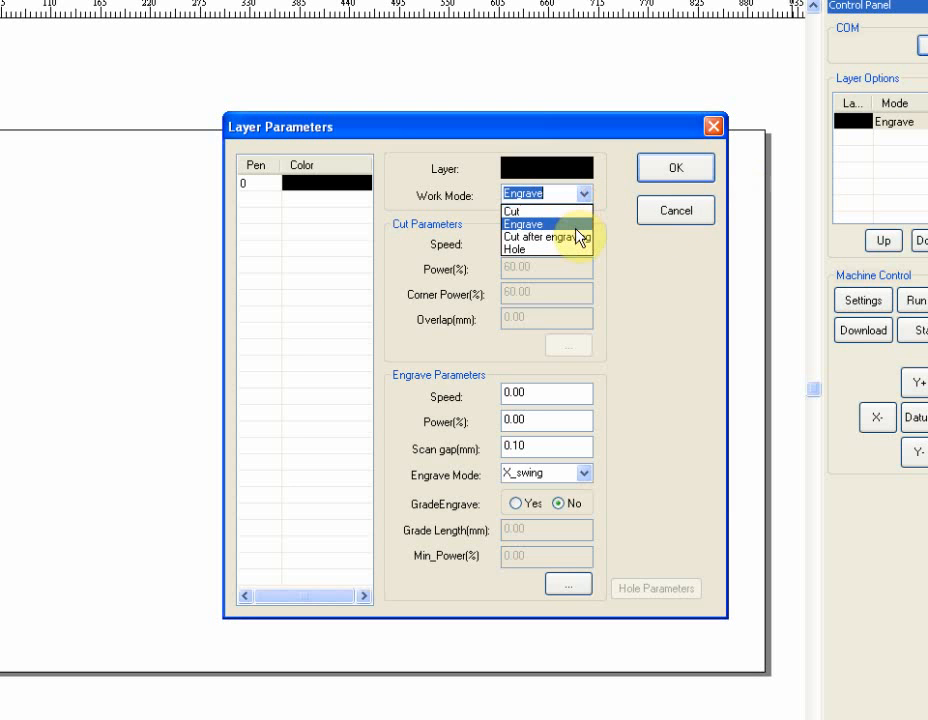
left_click(513, 210)
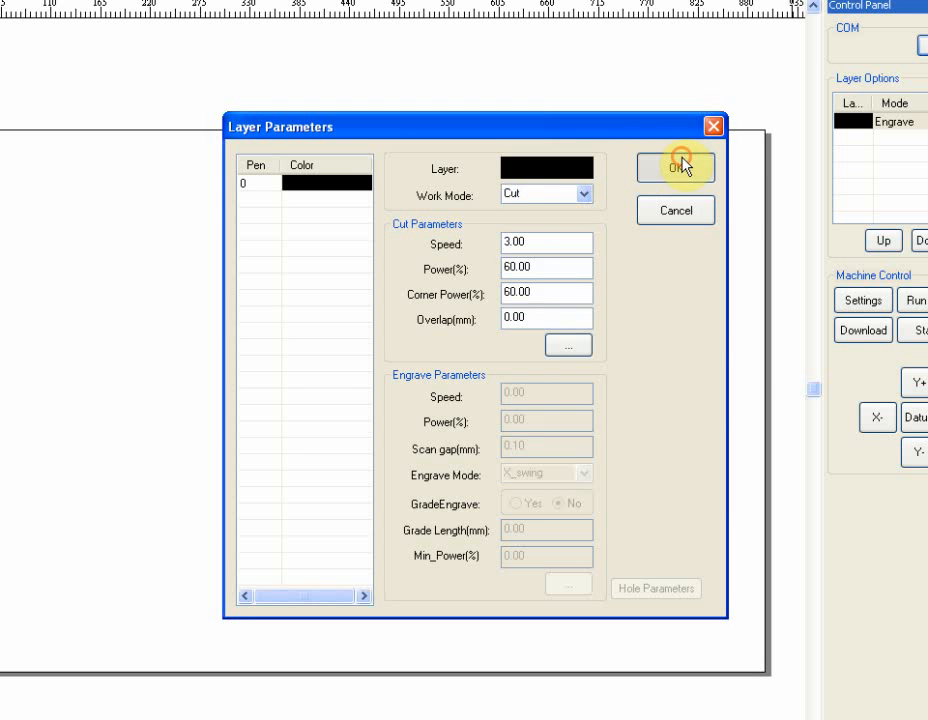
left_click(676, 167)
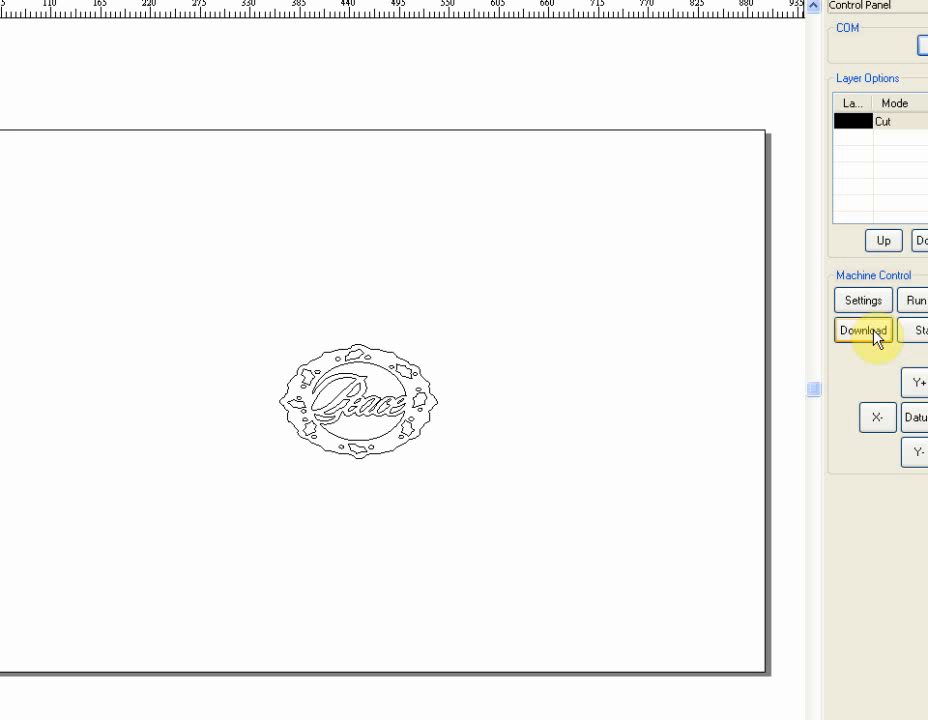
Step: Download the wreath job to the laser controller as document PH001
left_click(862, 330)
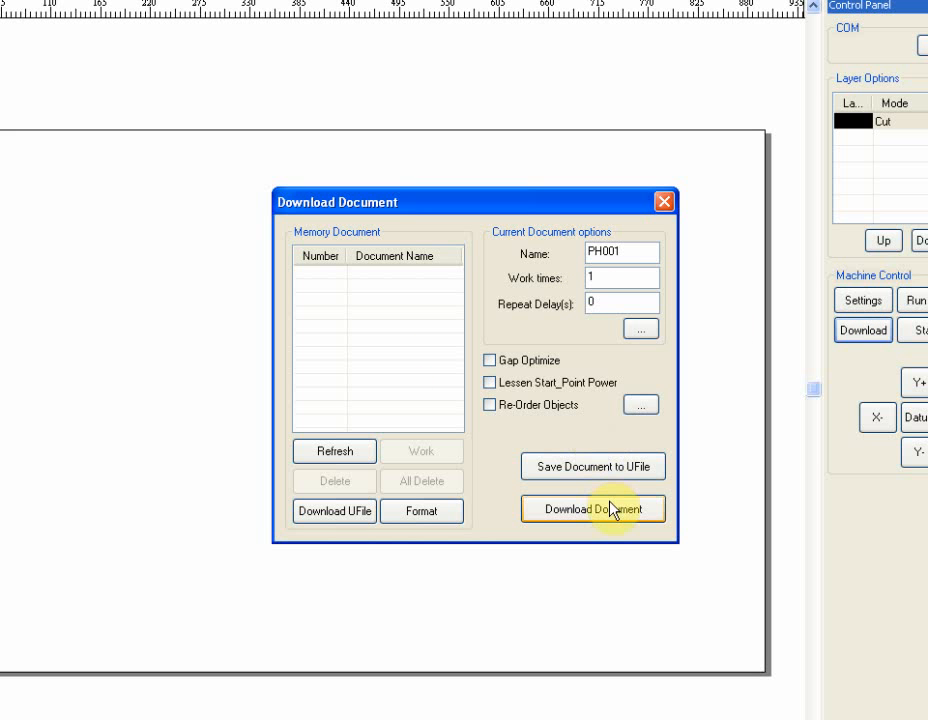
mouse_move(650, 238)
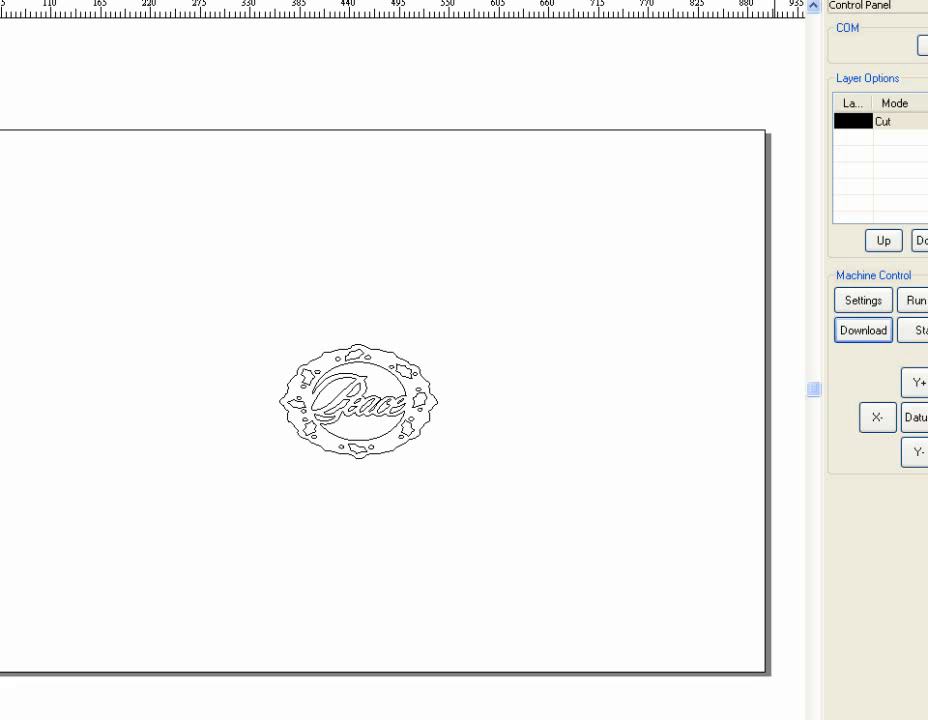
left_click(916, 330)
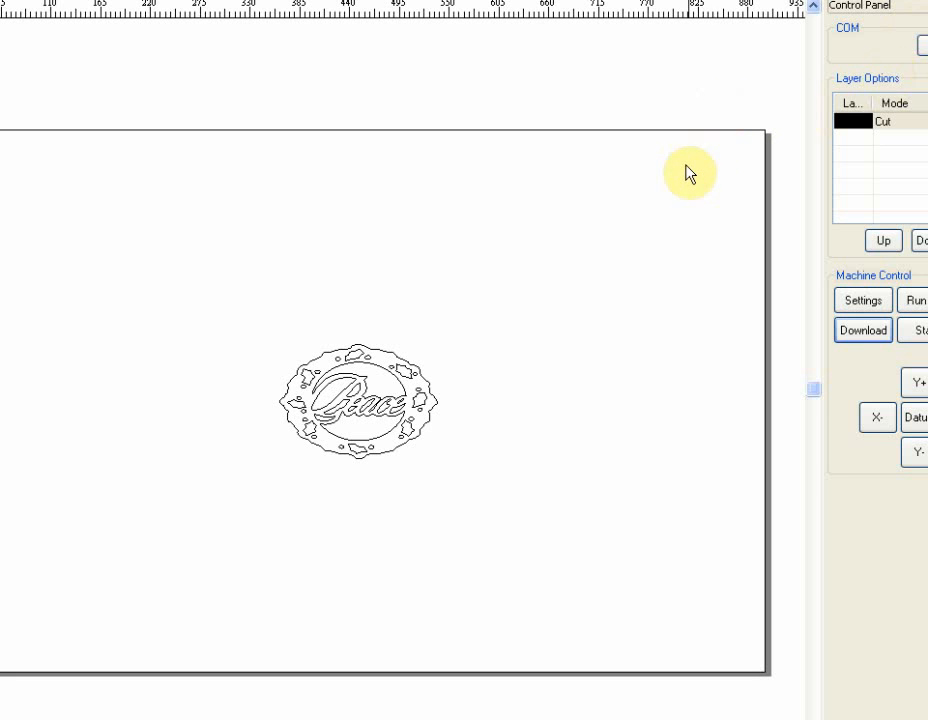
mouse_move(587, 297)
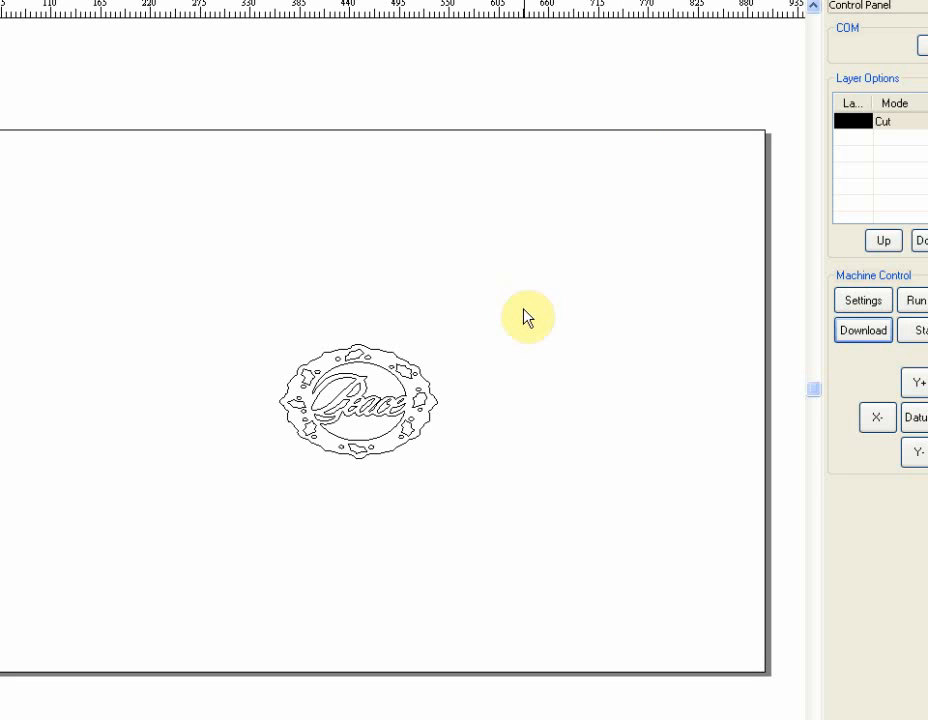
mouse_move(492, 326)
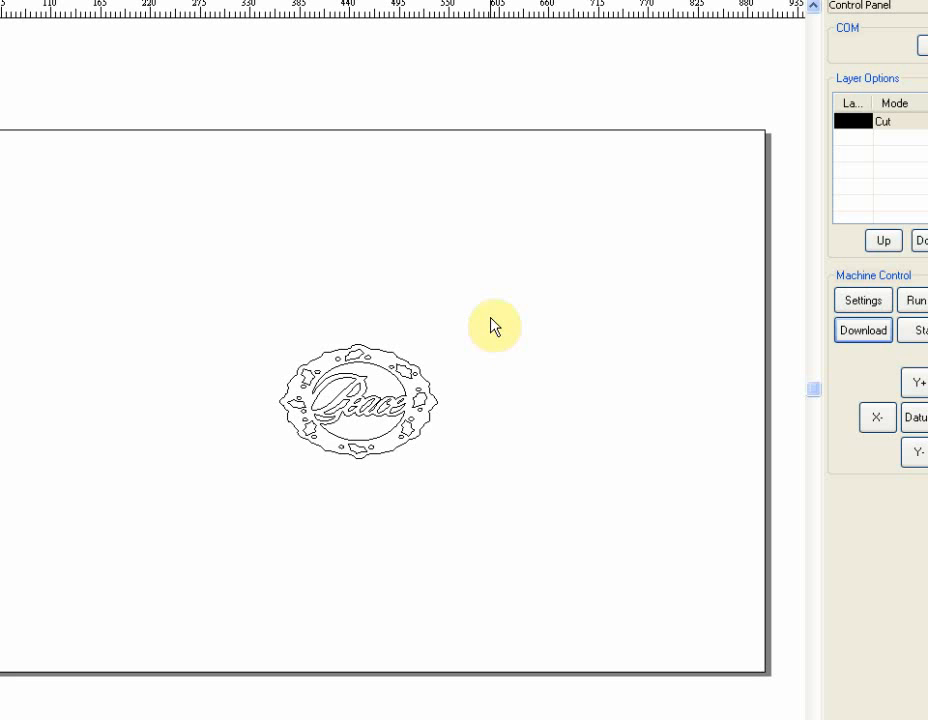
mouse_move(494, 320)
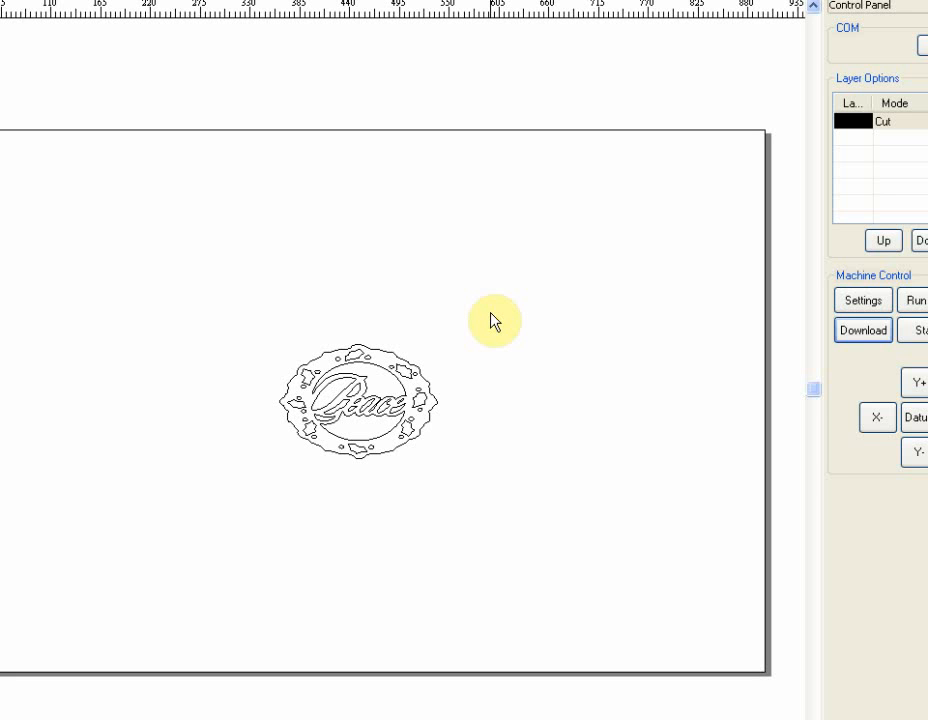
mouse_move(799, 645)
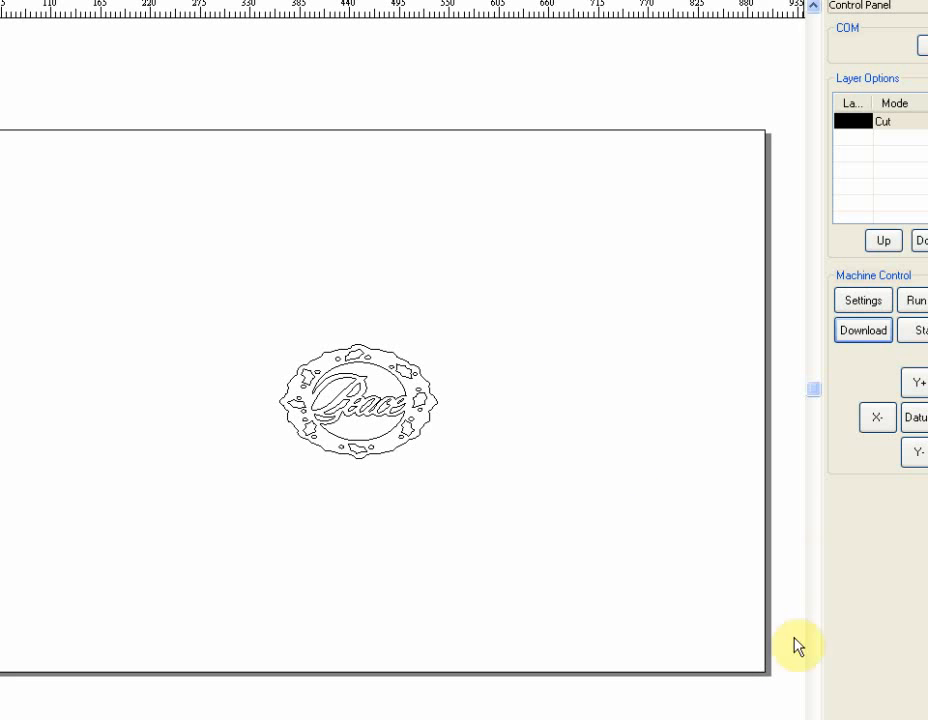